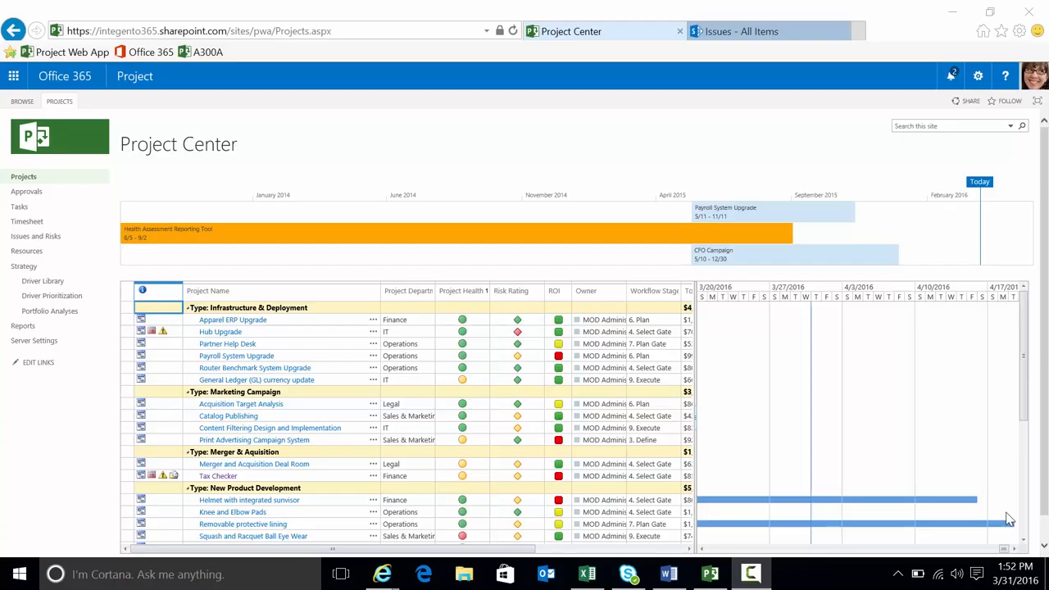
mouse_move(449, 177)
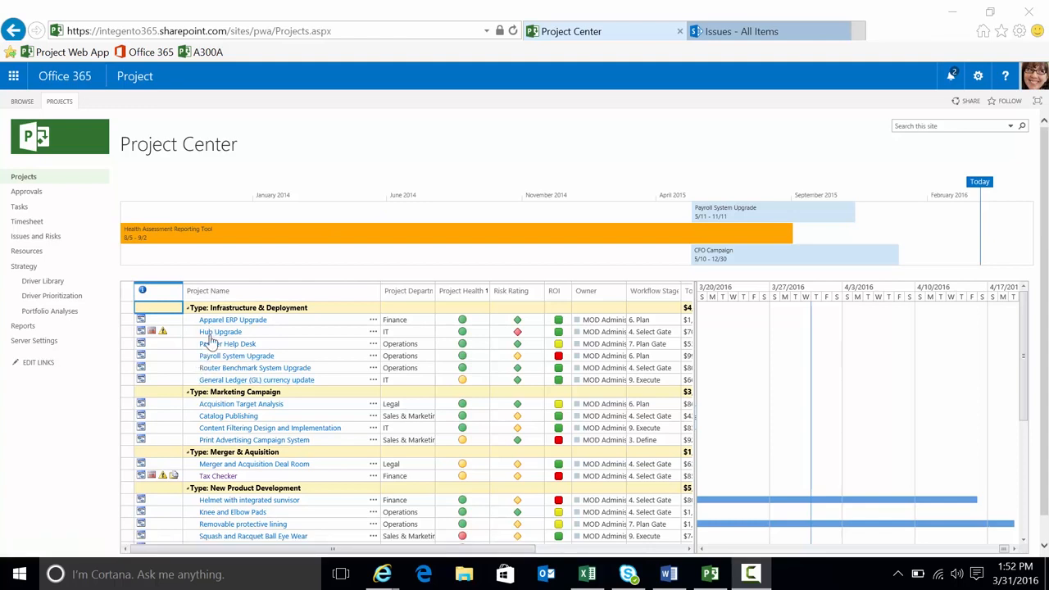
mouse_move(122, 335)
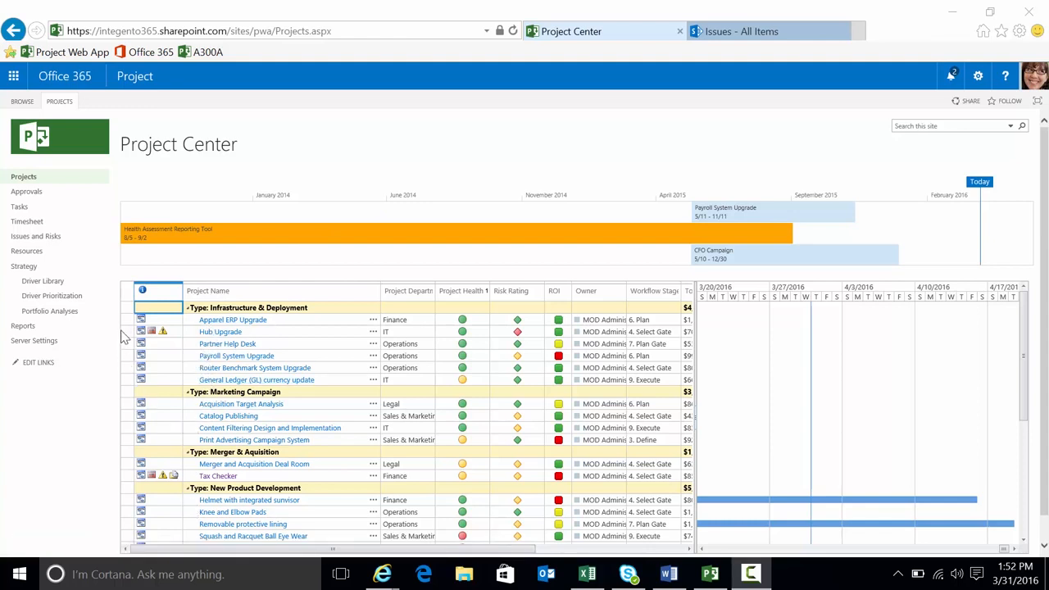
Select Apparel ERP Upgrade in Project Center and go to its Project Site.
click(219, 332)
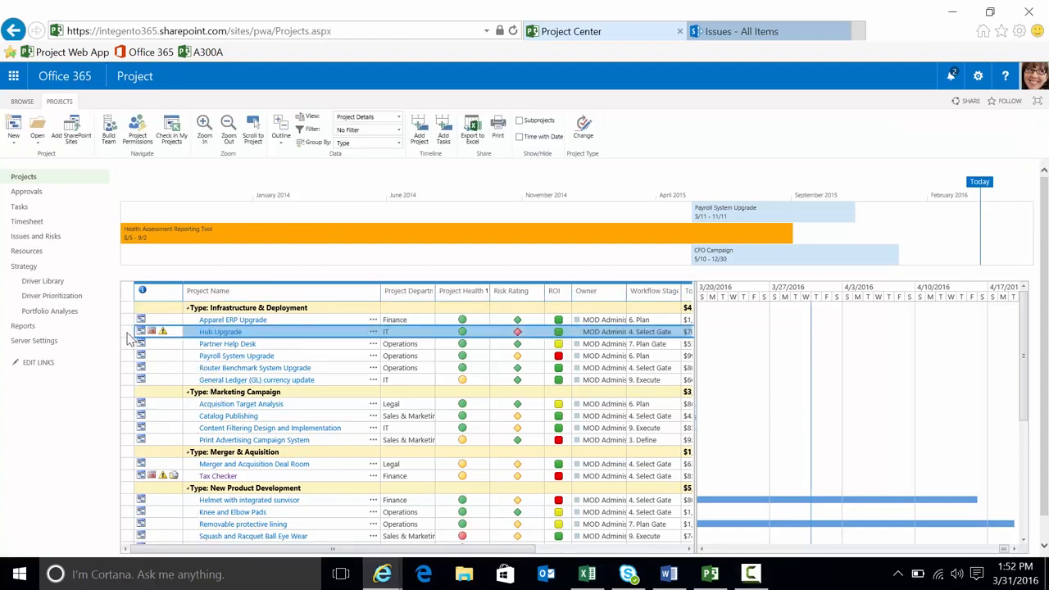
mouse_move(151, 332)
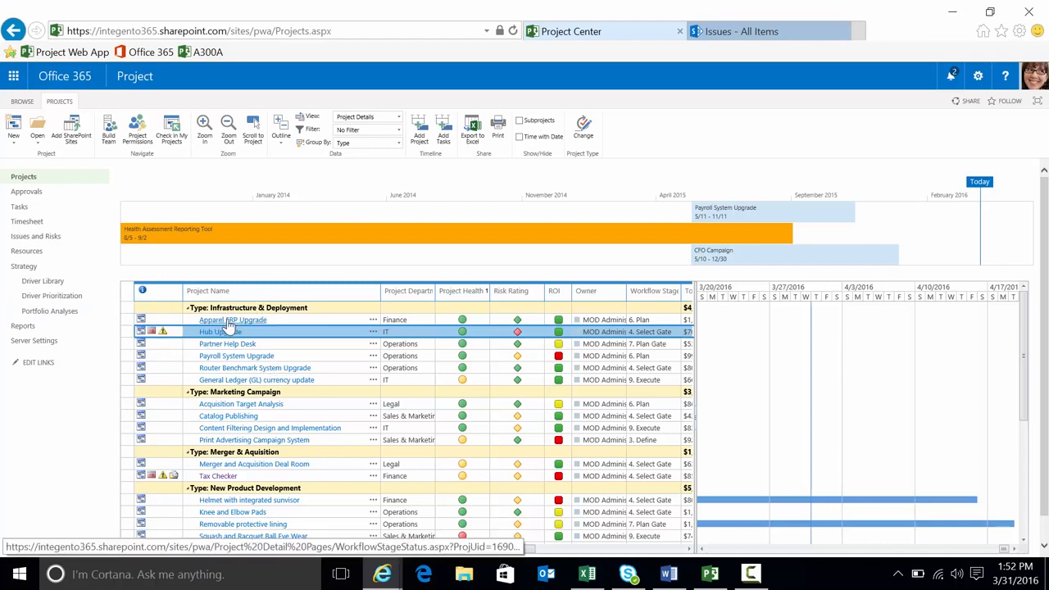
click(233, 320)
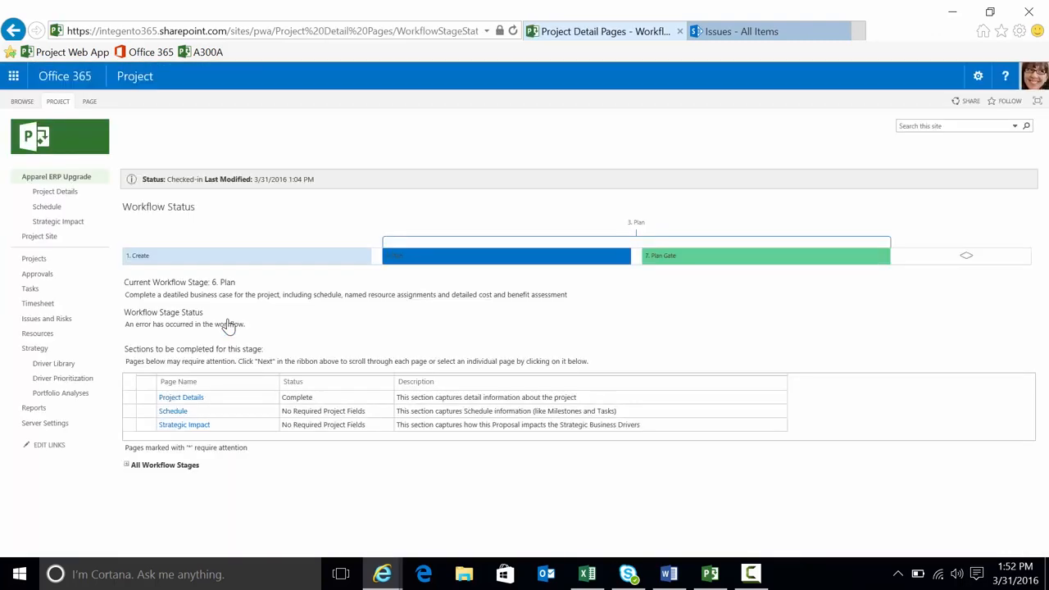
mouse_move(53, 108)
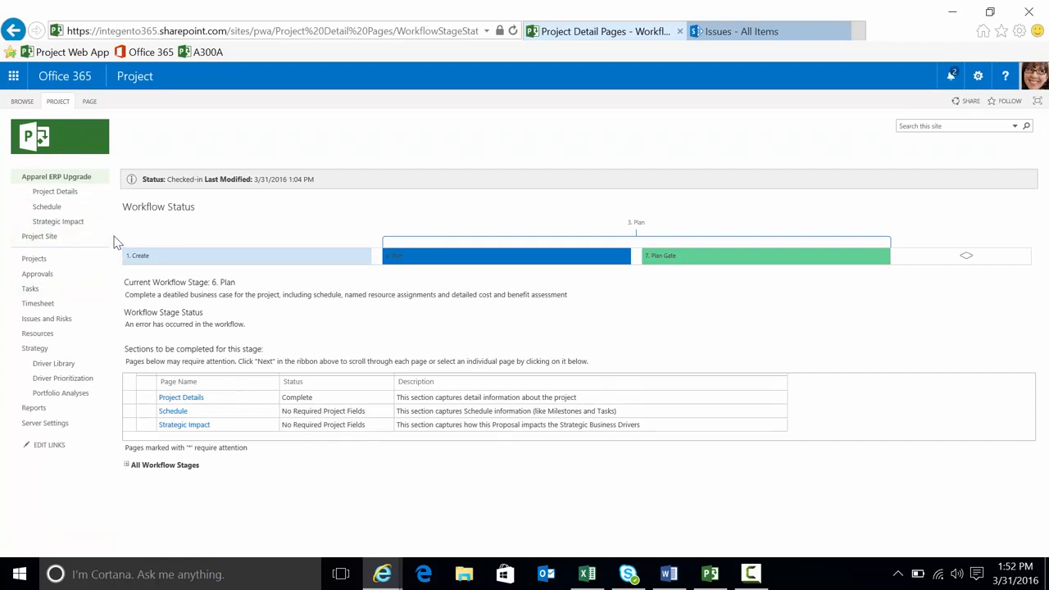
click(59, 138)
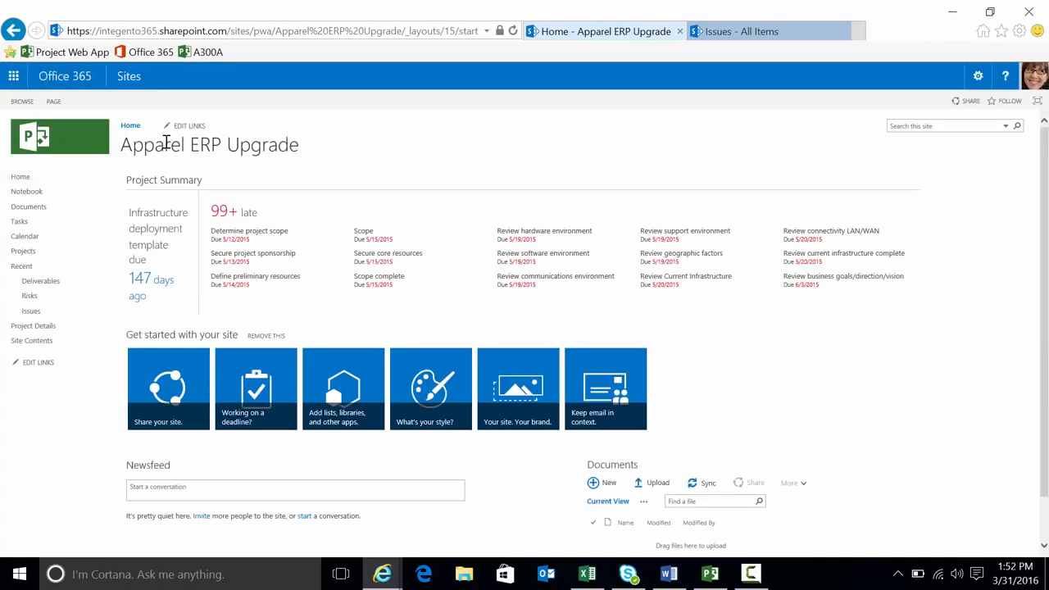
Go to the Risks list from the project site's Quick Launch.
double_click(244, 145)
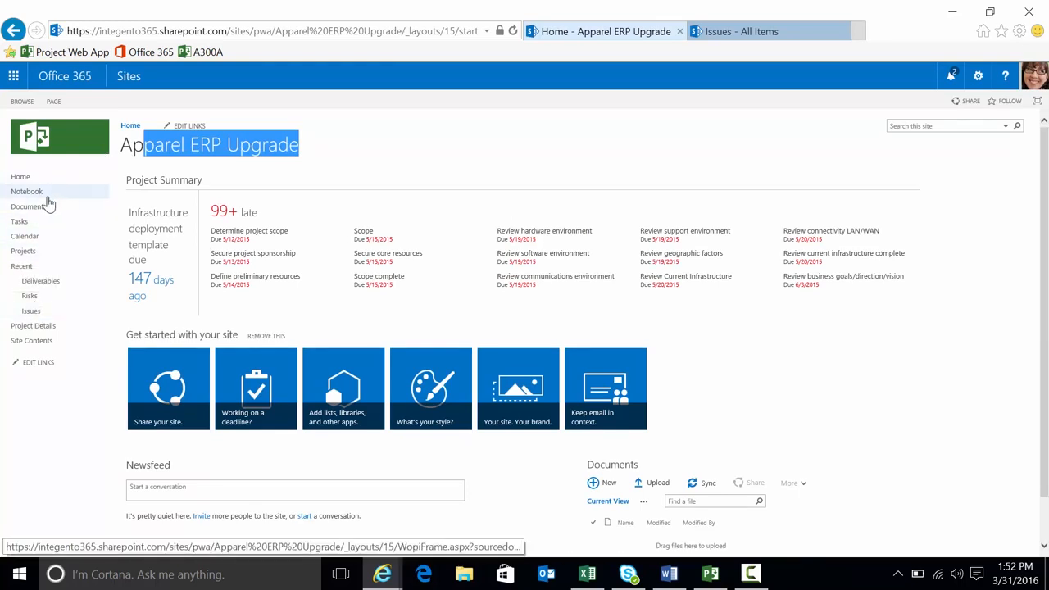
mouse_move(26, 190)
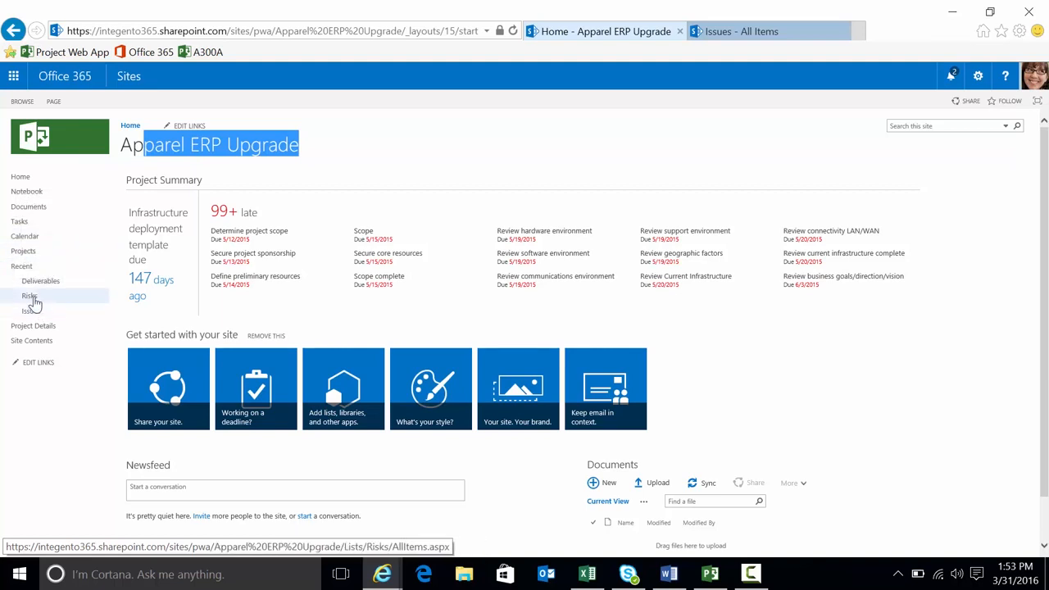
click(29, 295)
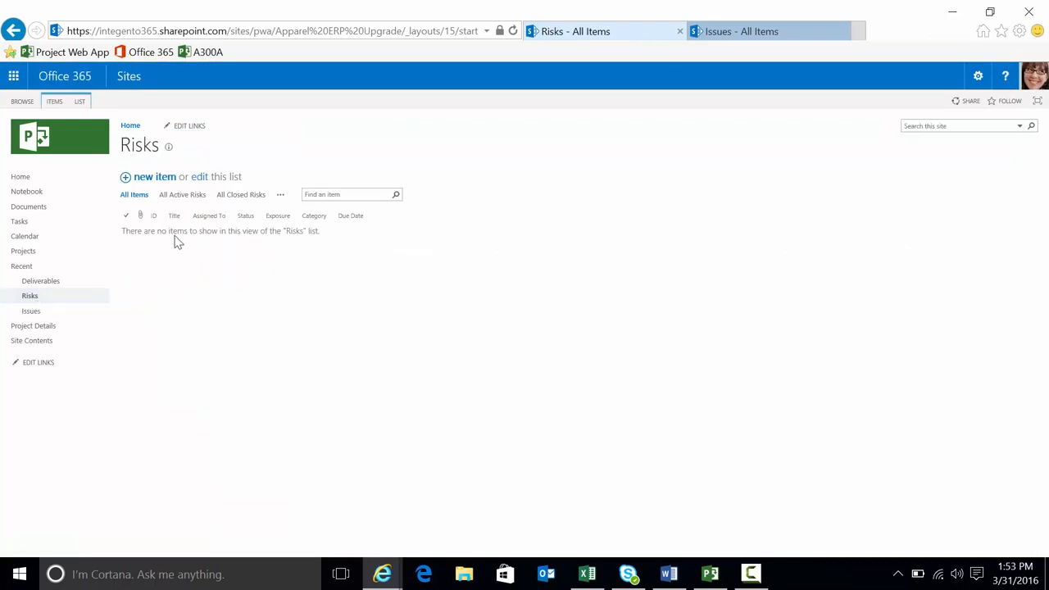
mouse_move(154, 177)
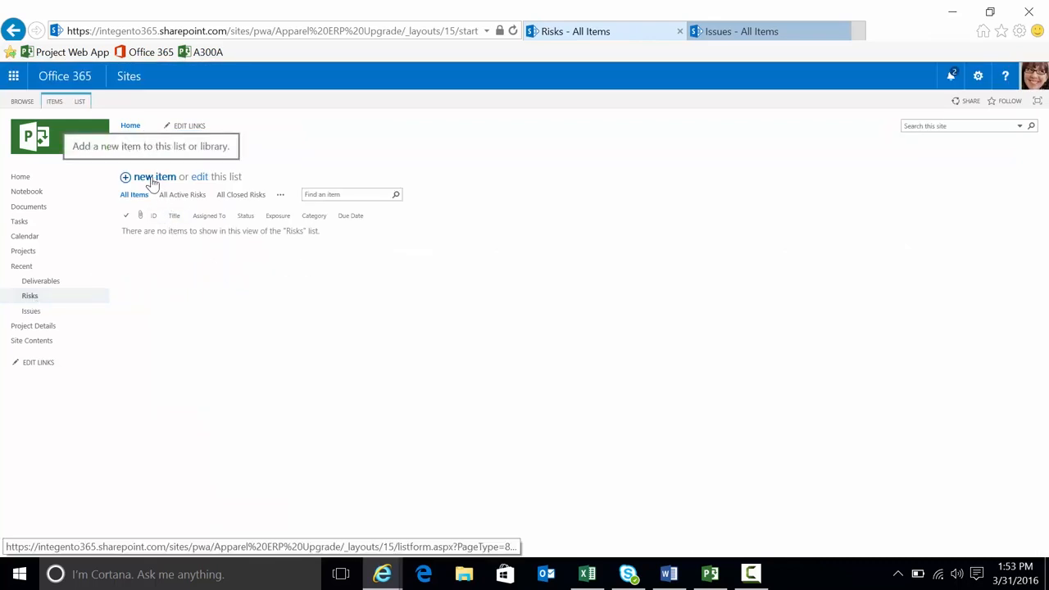
Start a new risk titled 'Vendor may not be ready in time' with Garth Fort as owner and assignee.
click(154, 178)
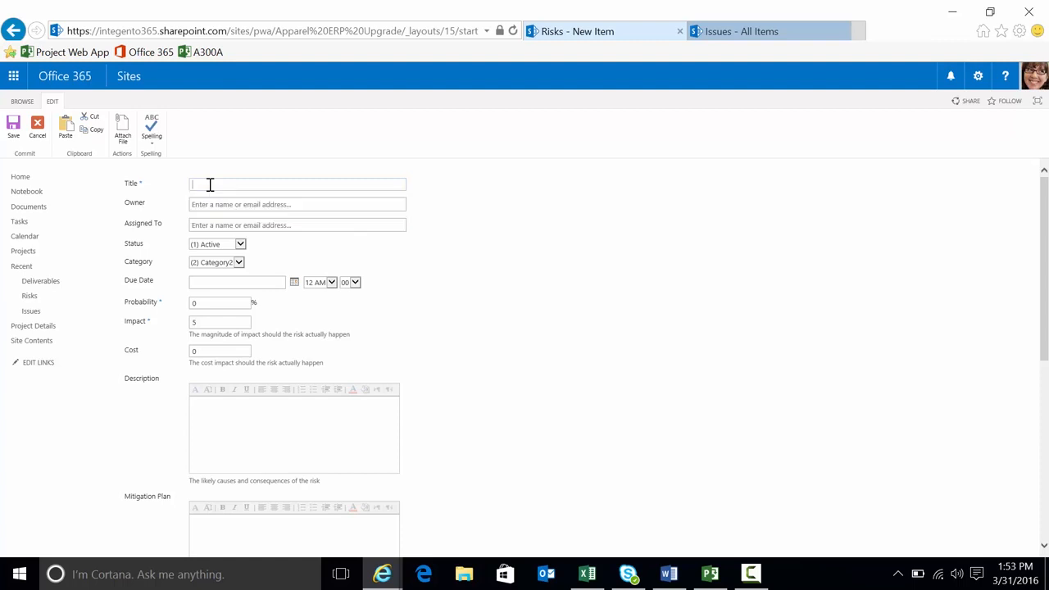
text(Vendor may not be ready in time)
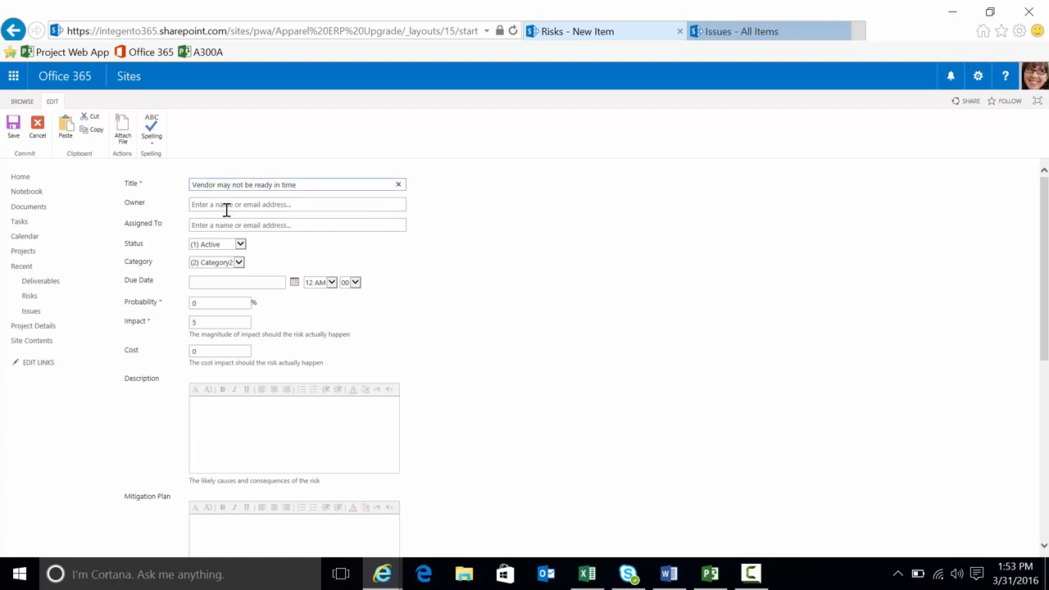
text(garth)
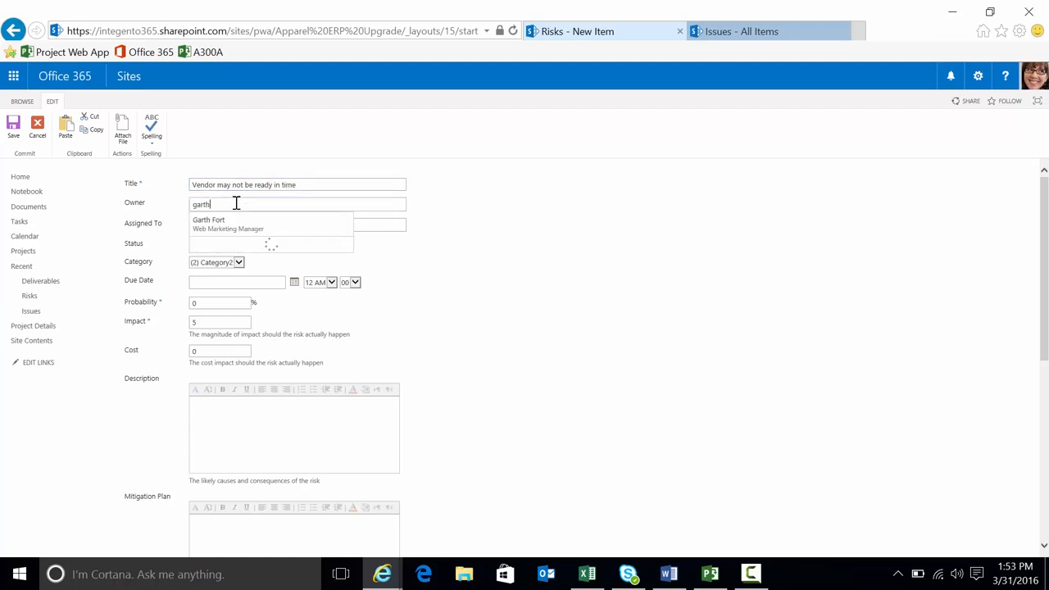
click(209, 223)
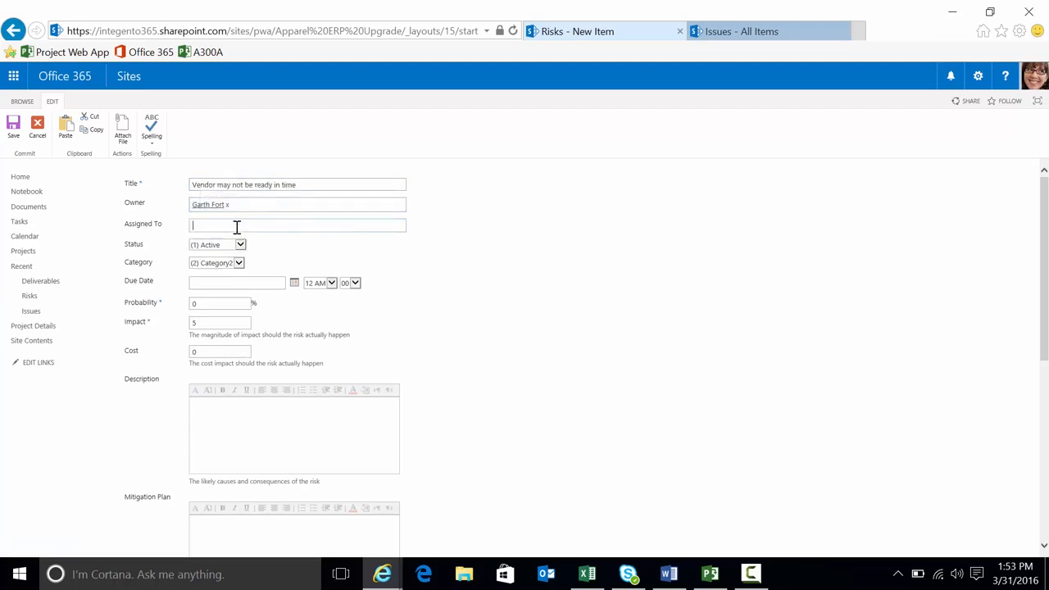
text(garth)
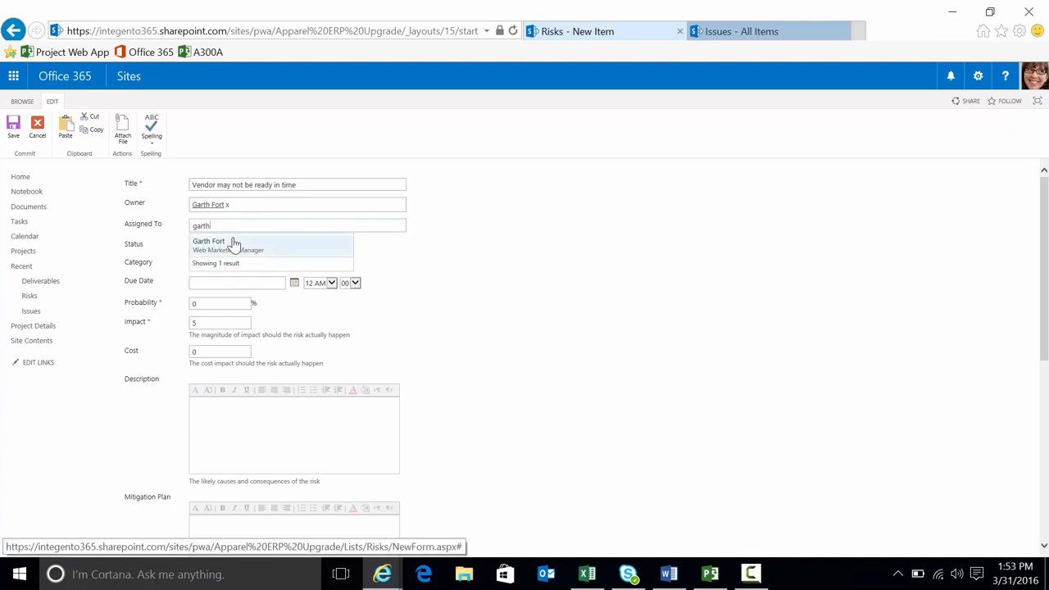
click(208, 241)
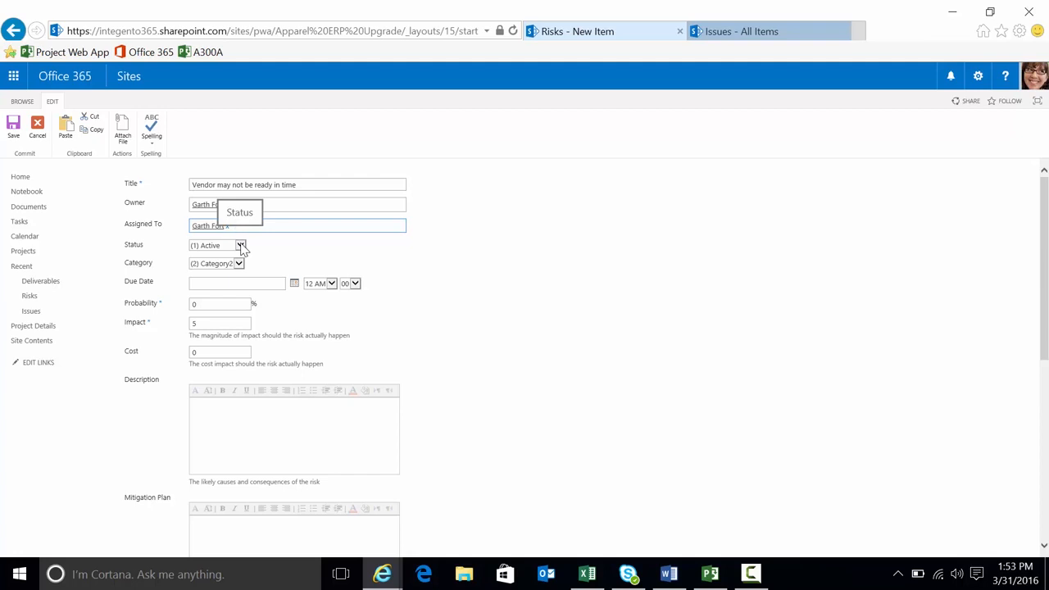
Keep status Active and category unchanged, set due date 4/2/2016 and probability 45%.
click(239, 246)
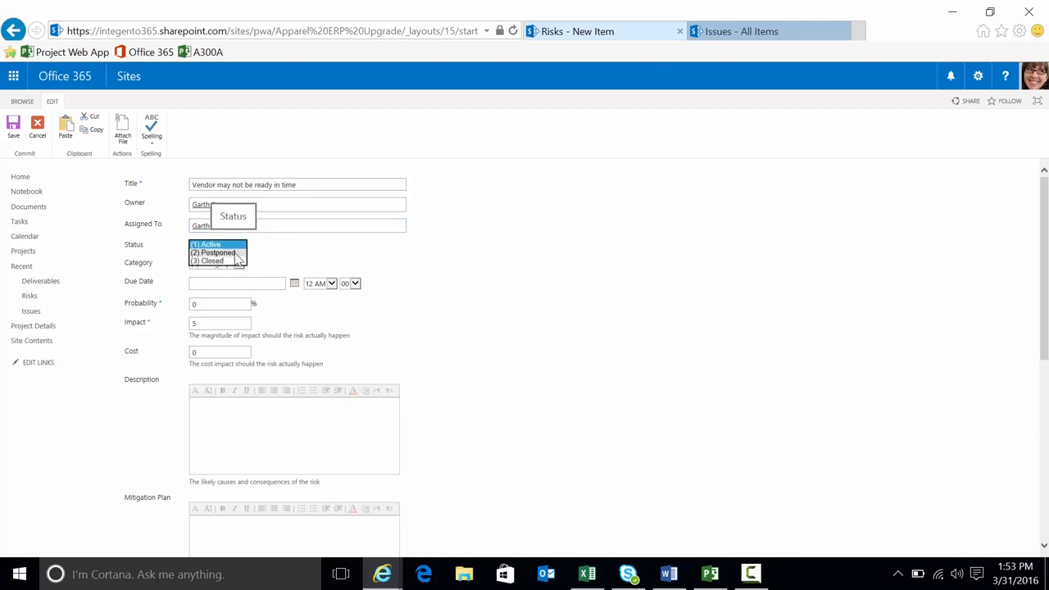
click(240, 263)
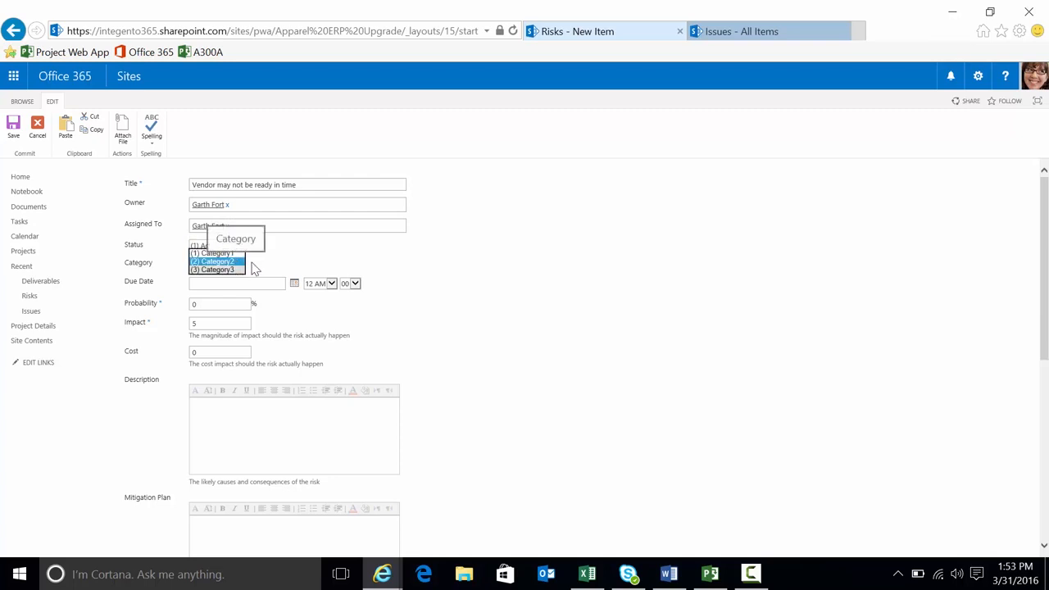
click(213, 262)
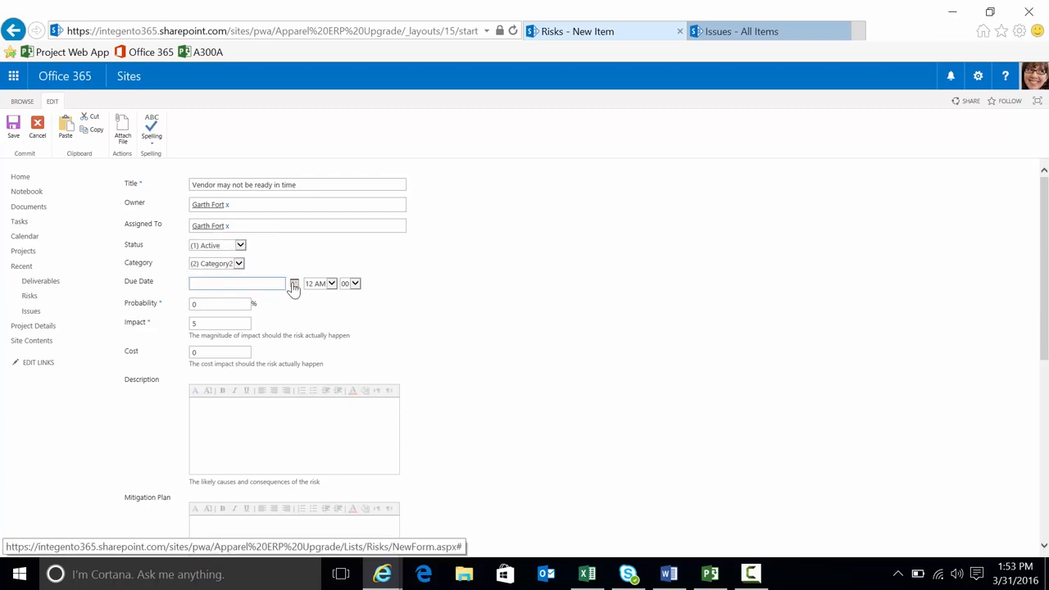
click(295, 284)
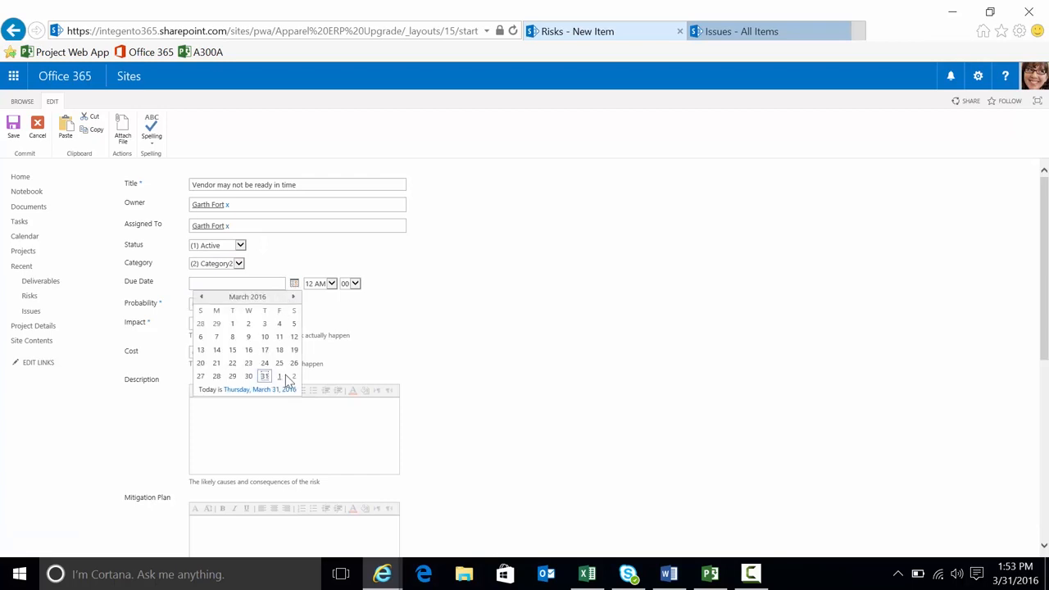
click(292, 376)
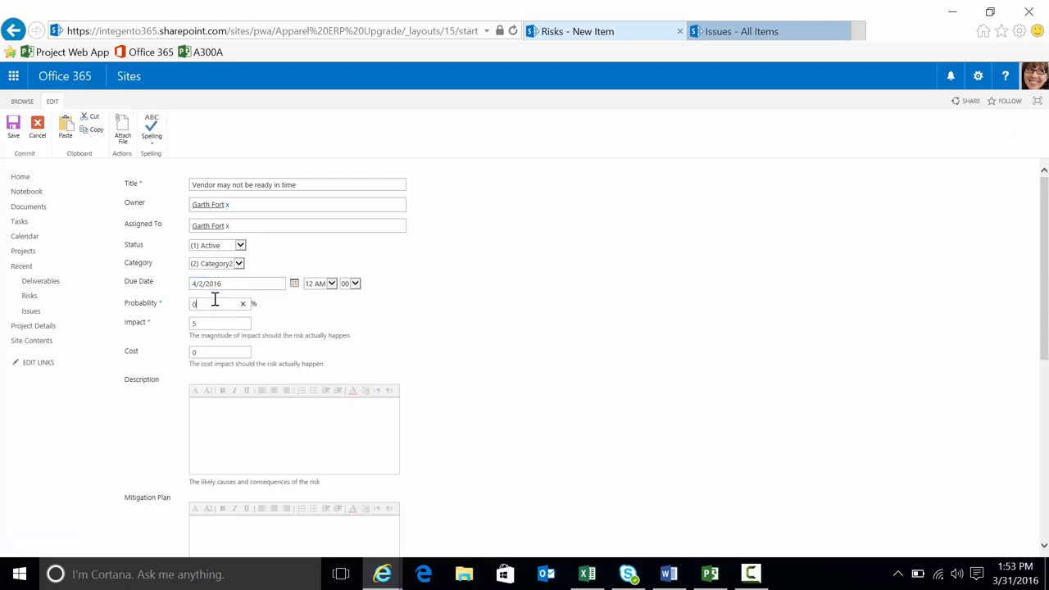
text(45)
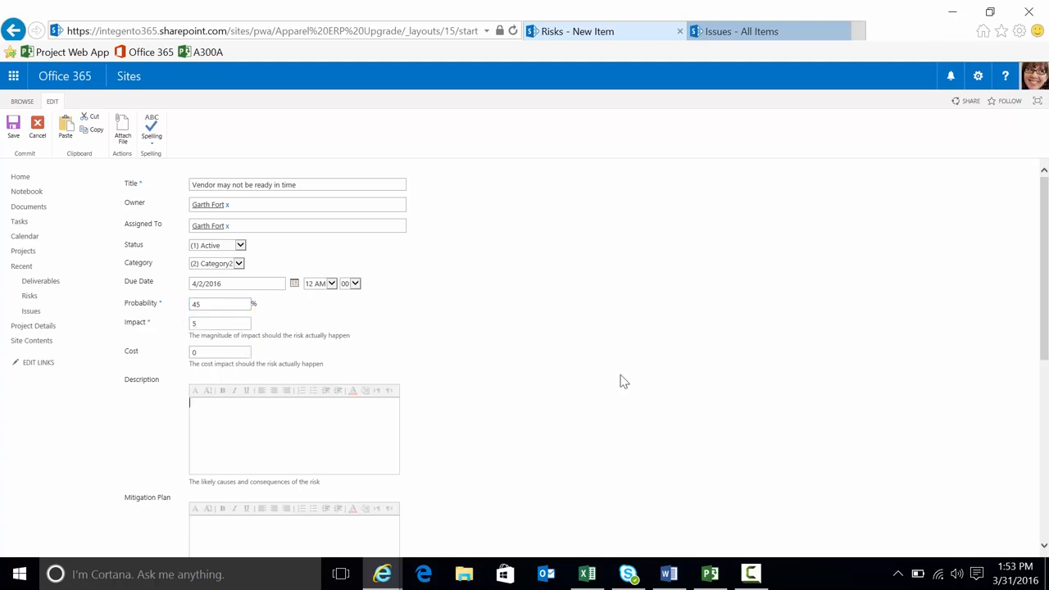
Save the new risk so it appears in the Risks list.
scroll(down, 3)
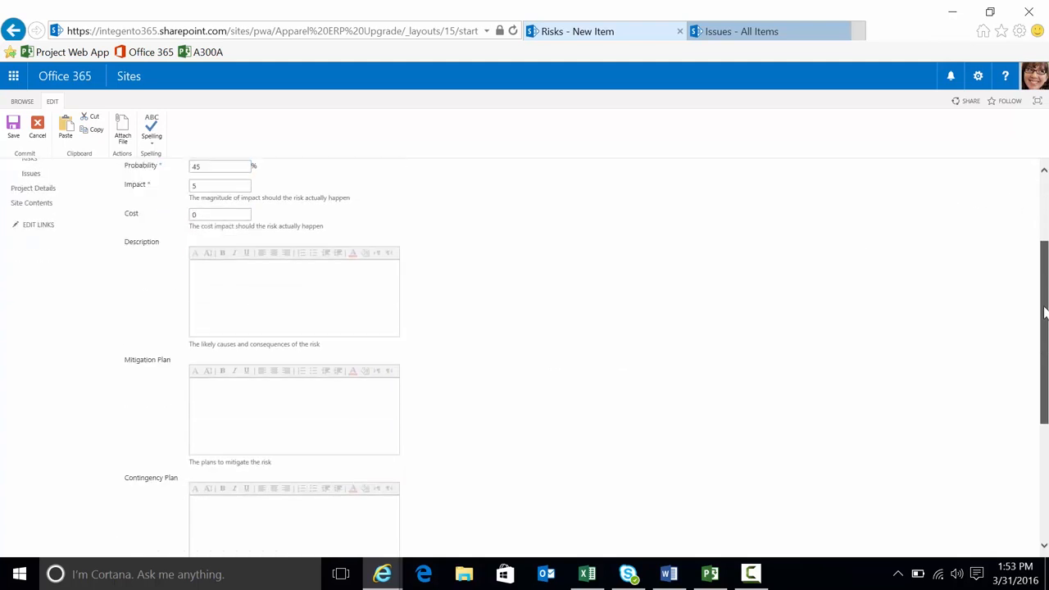
scroll(down, 3)
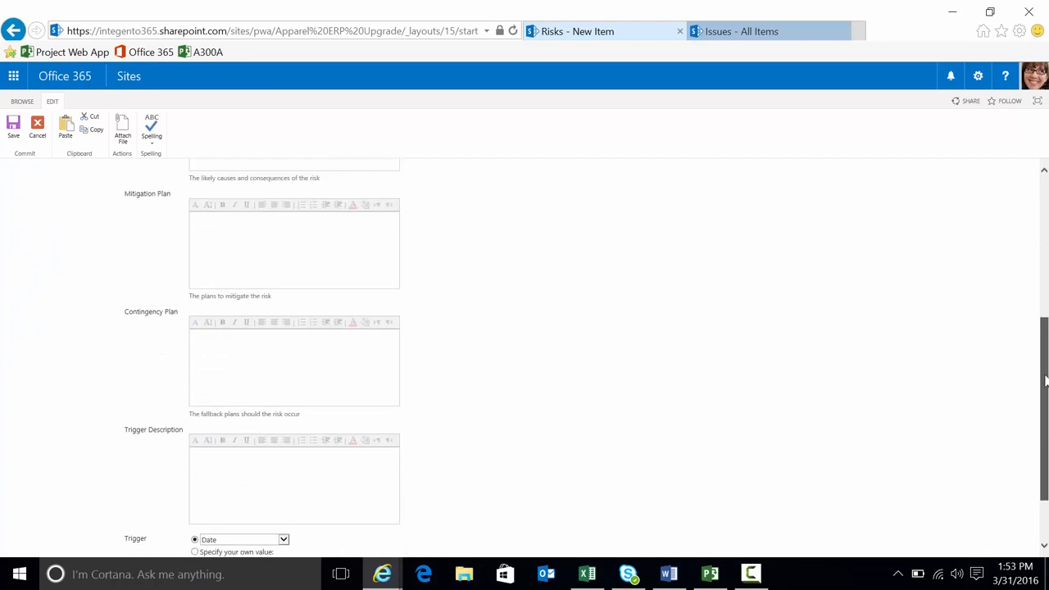
scroll(down, 3)
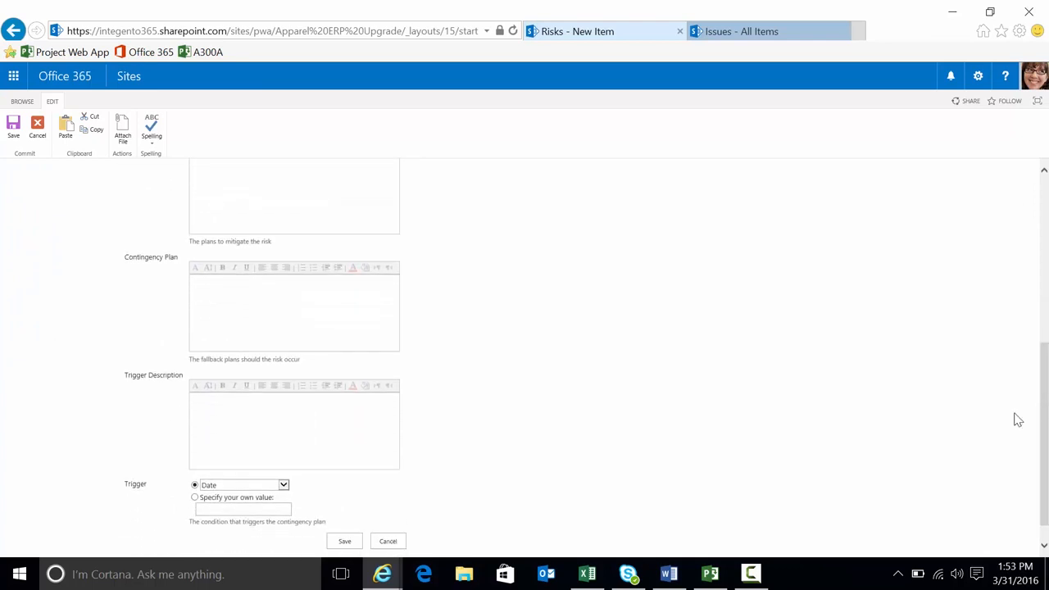
scroll(down, 3)
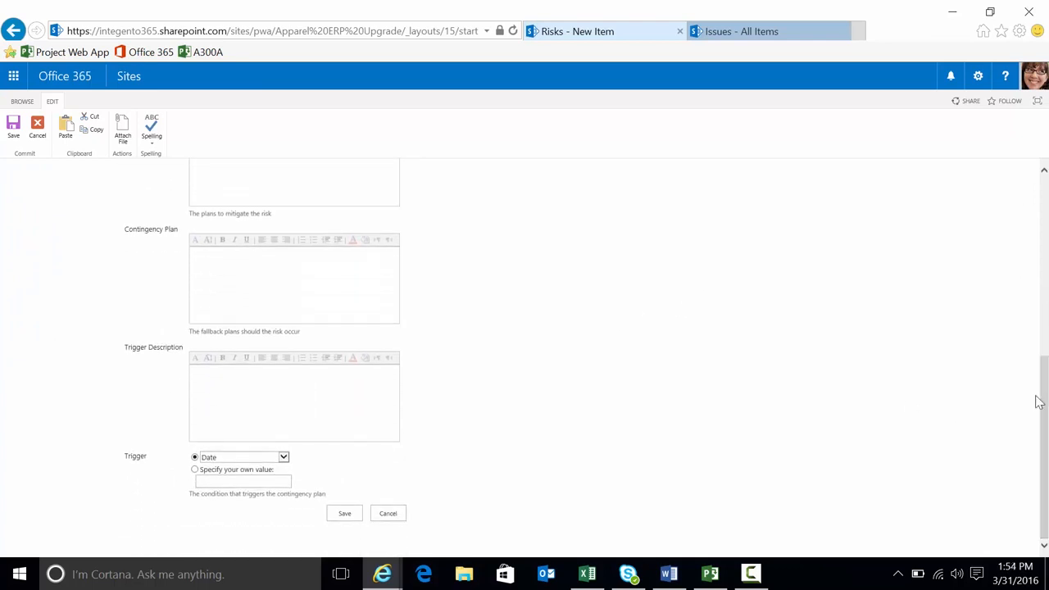
mouse_move(794, 407)
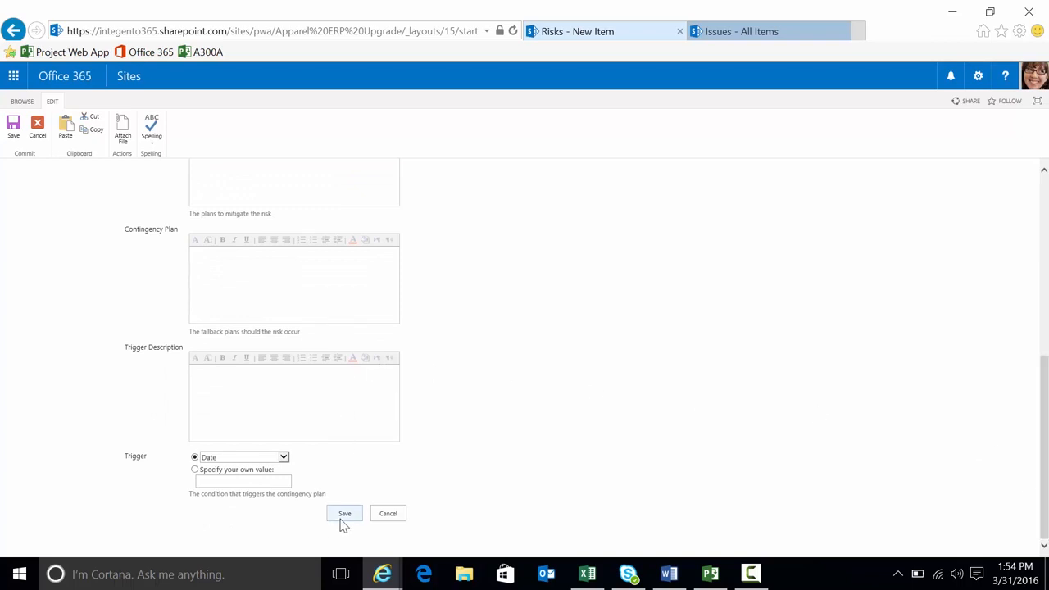
click(344, 513)
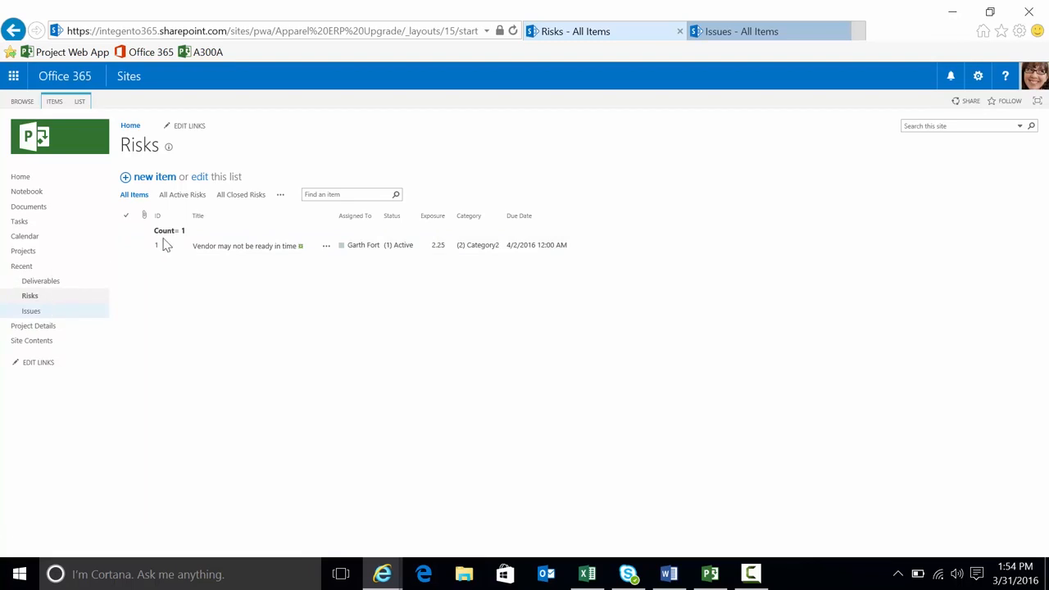
Start a new issue titled 'Vendor did not show up' with Garth Fort as owner and assignee.
click(30, 312)
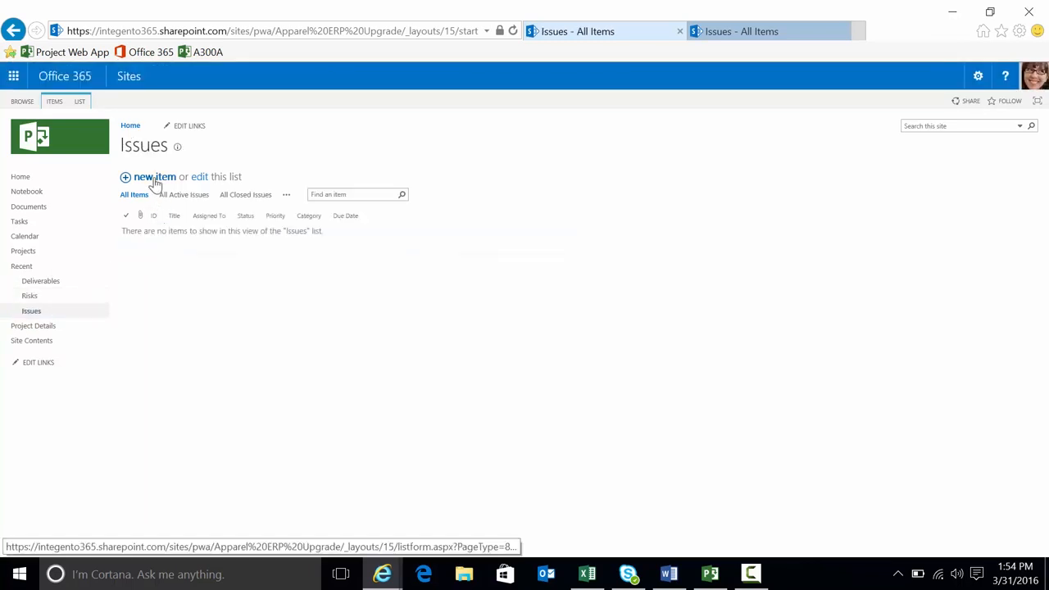
click(154, 177)
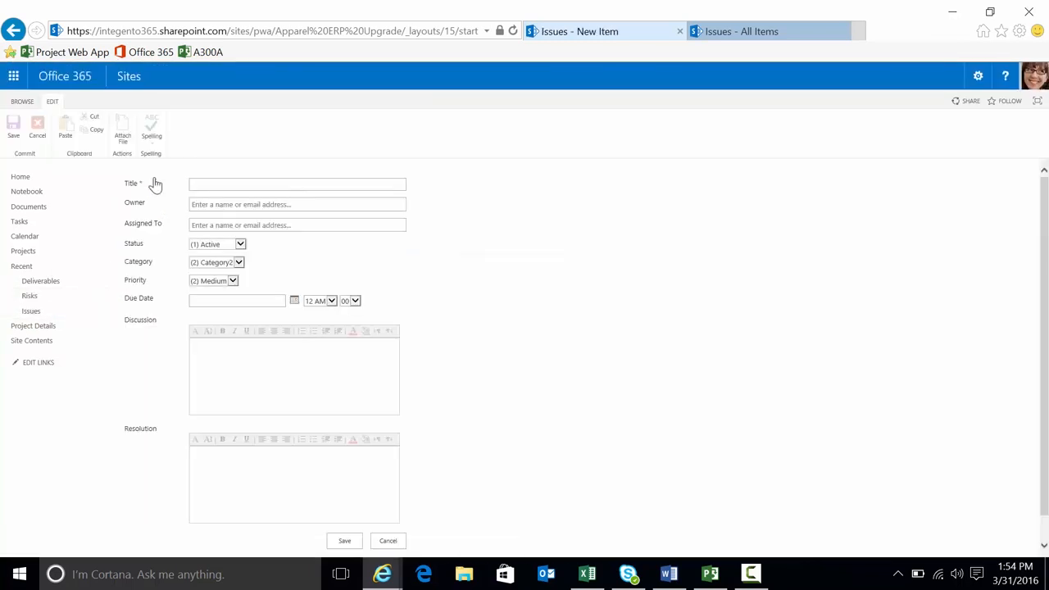
click(297, 183)
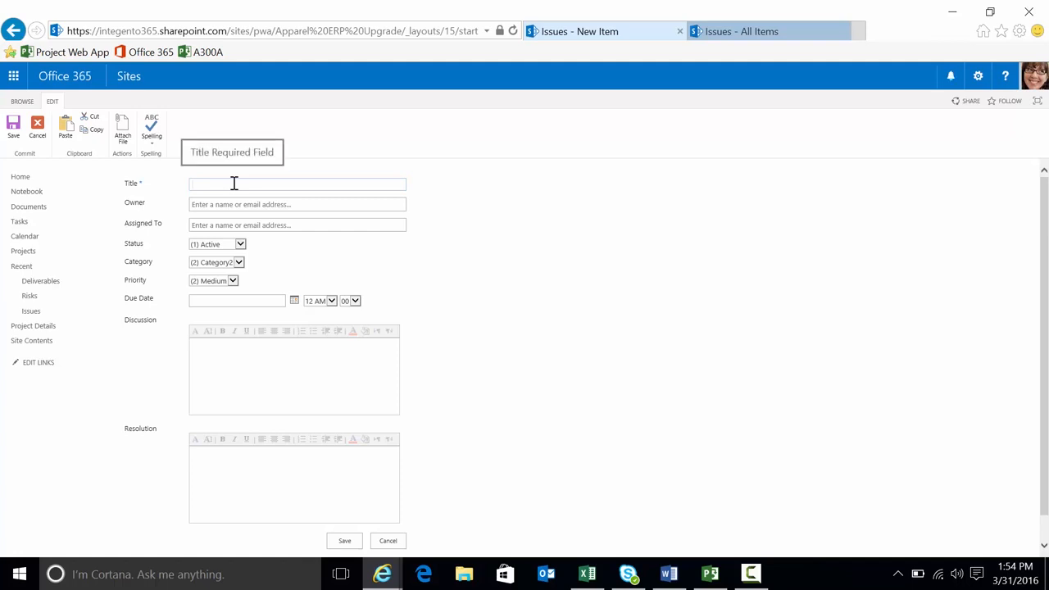
text(Vendor did not show up)
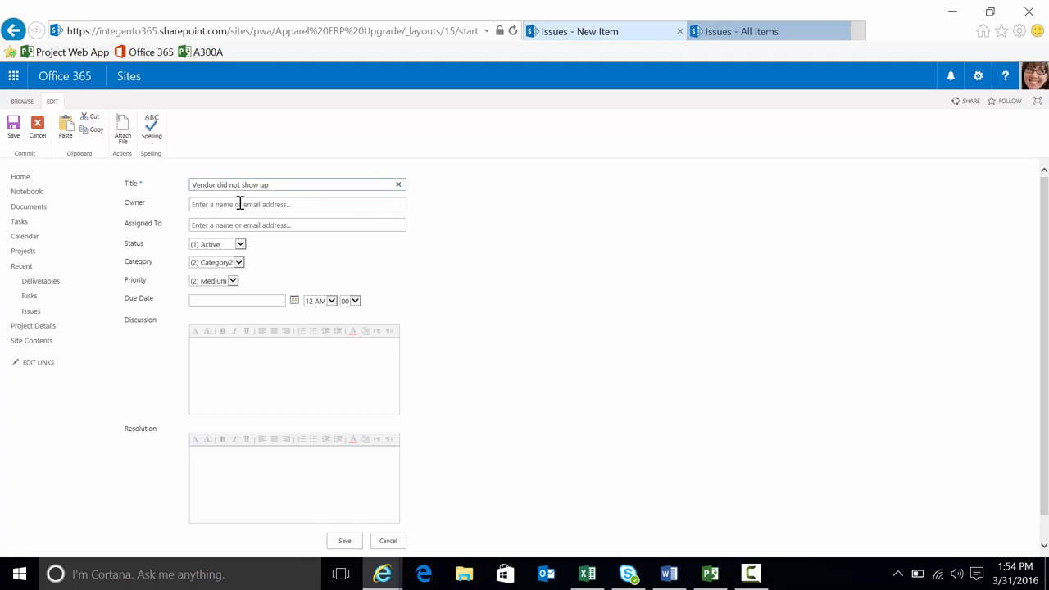
text(garth)
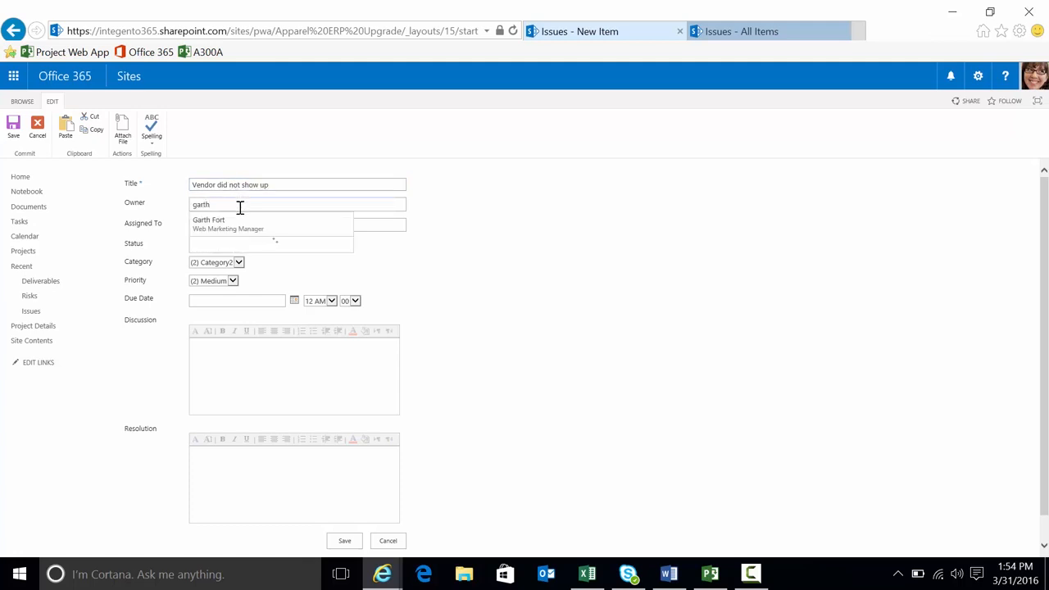
click(208, 219)
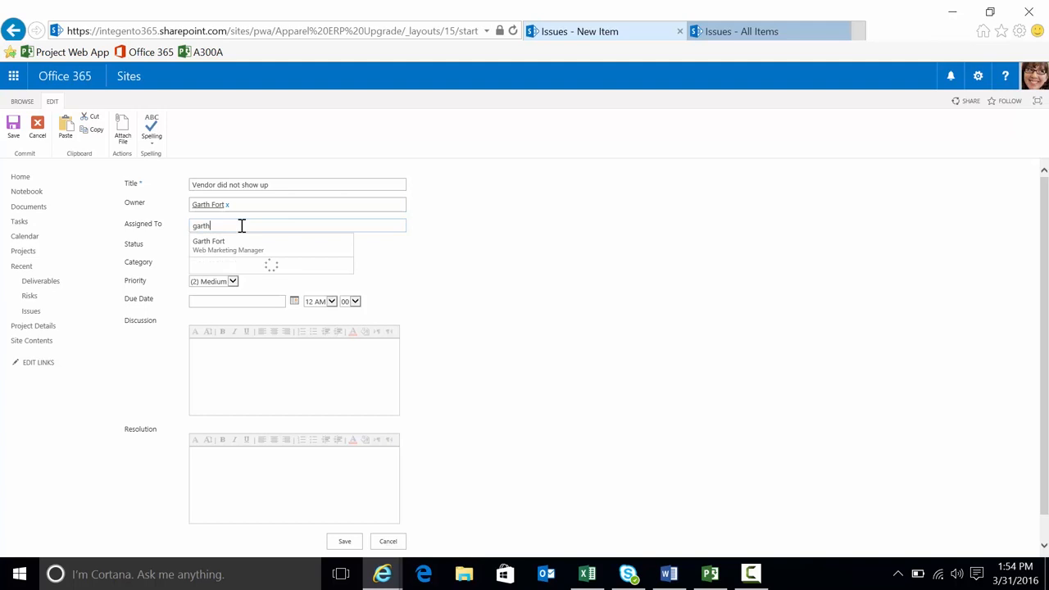
click(228, 243)
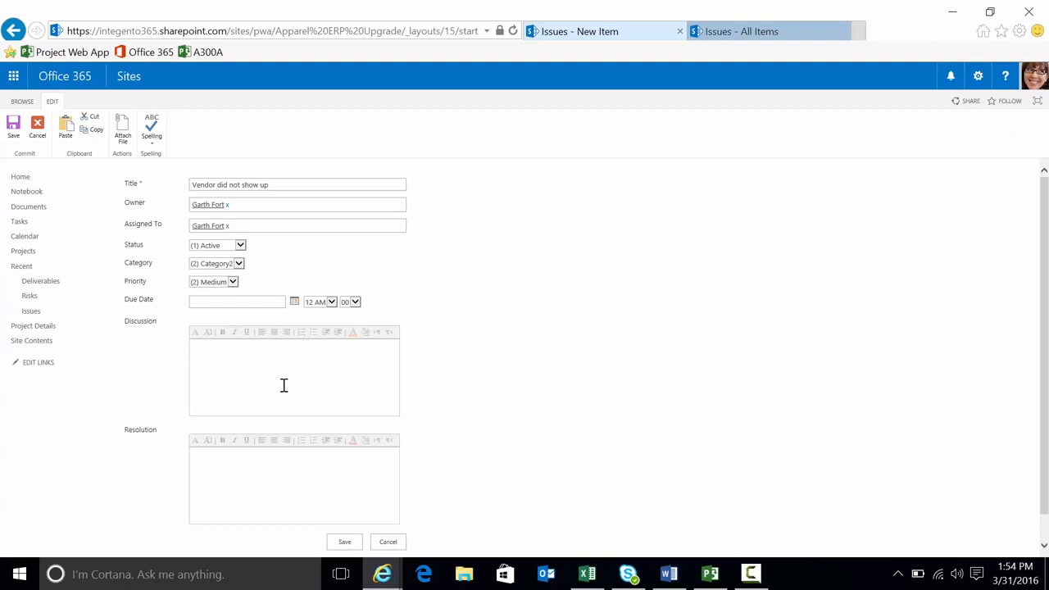
Leave the discussion notes and save the new issue.
click(294, 369)
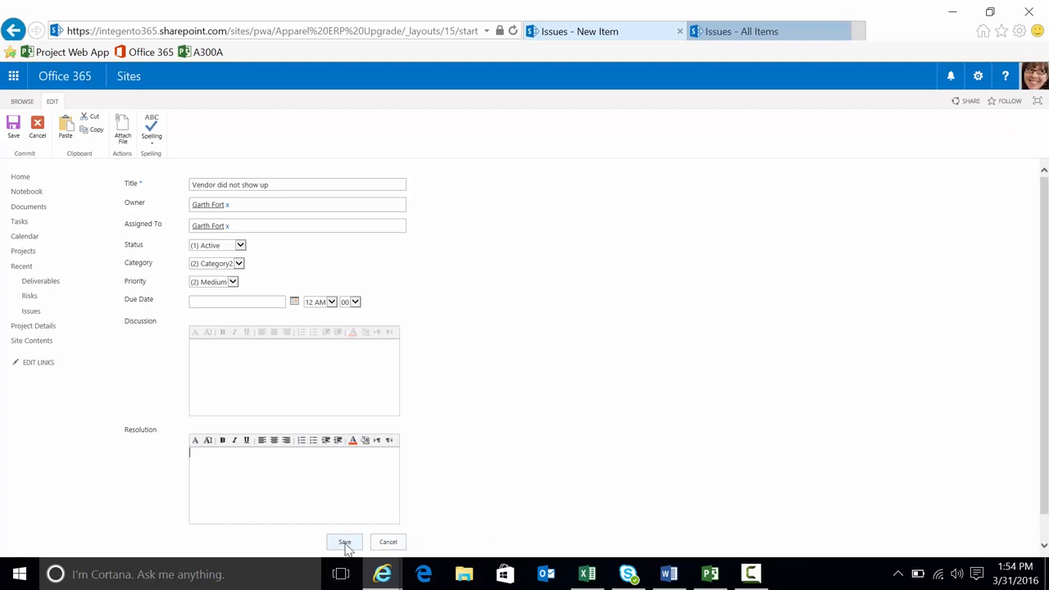
mouse_move(250, 377)
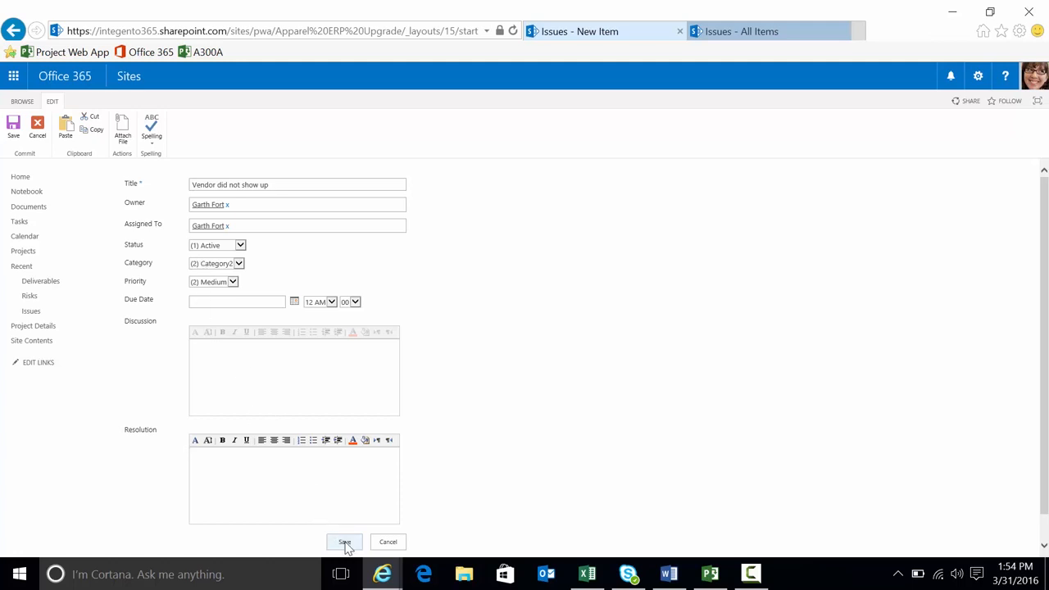
click(344, 541)
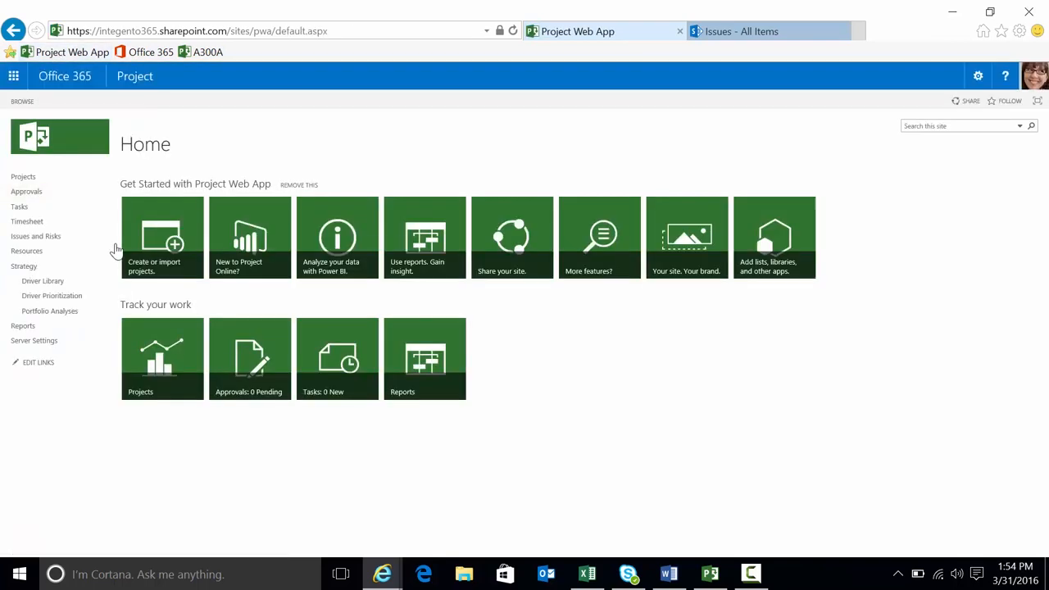
Return to Project Center from the Projects tile, then switch to Project Professional.
click(161, 358)
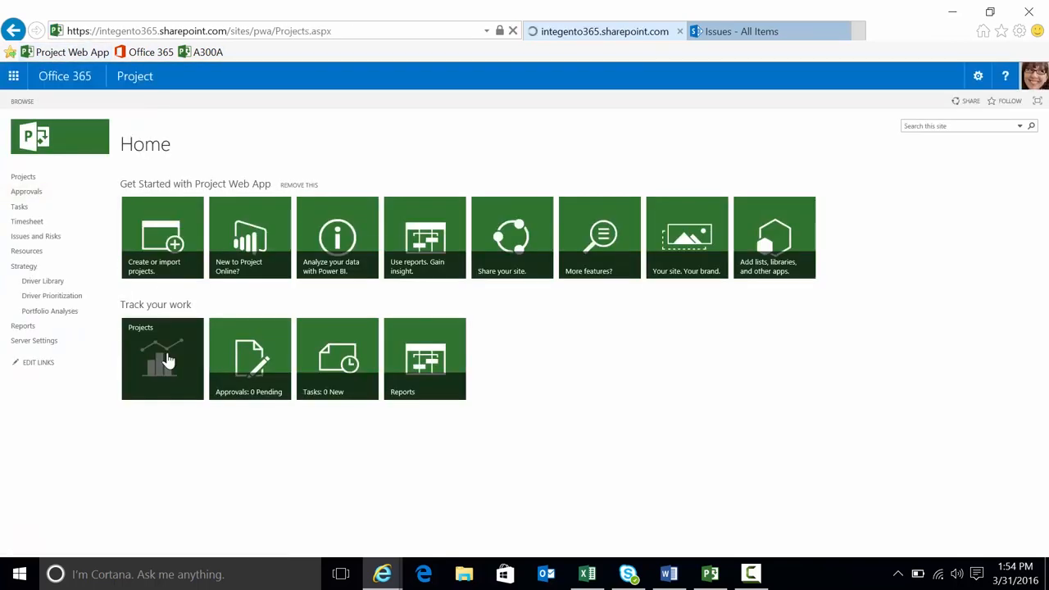
click(161, 358)
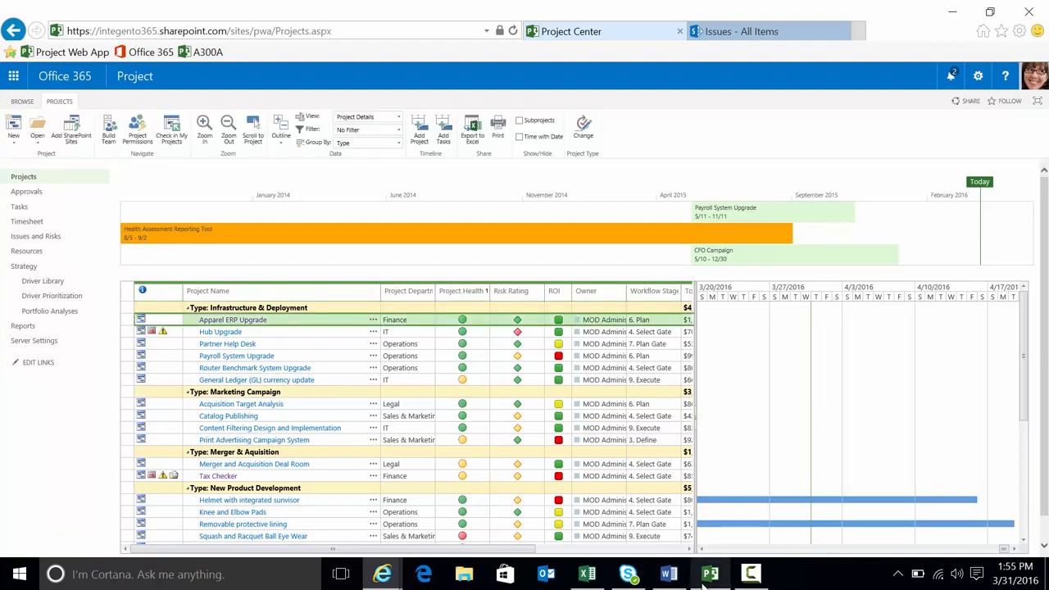
click(710, 574)
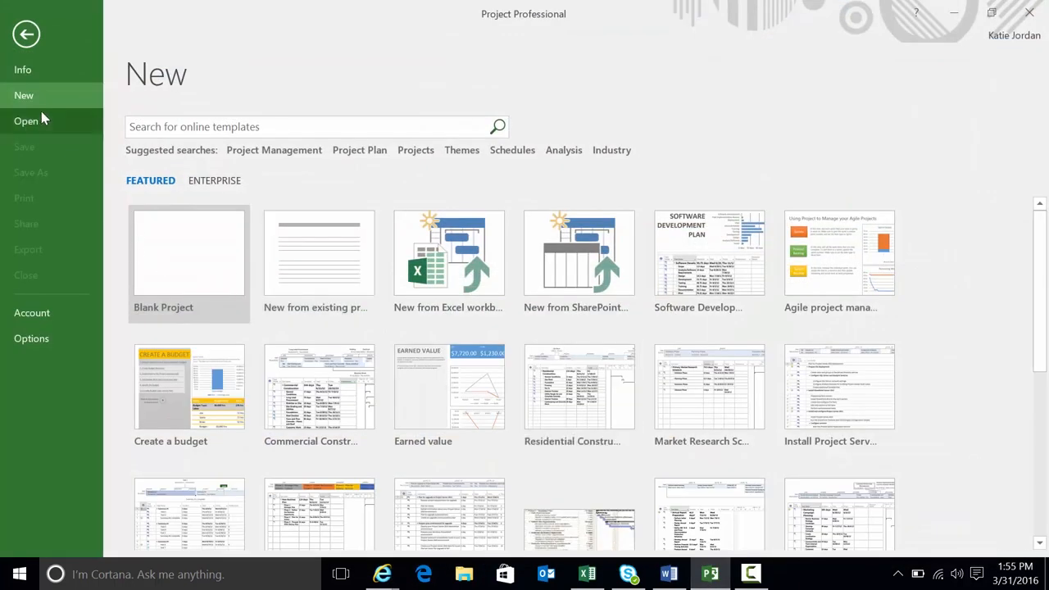
Open Apparel ERP Upgrade from the PWA account's Enterprise Projects.
click(26, 122)
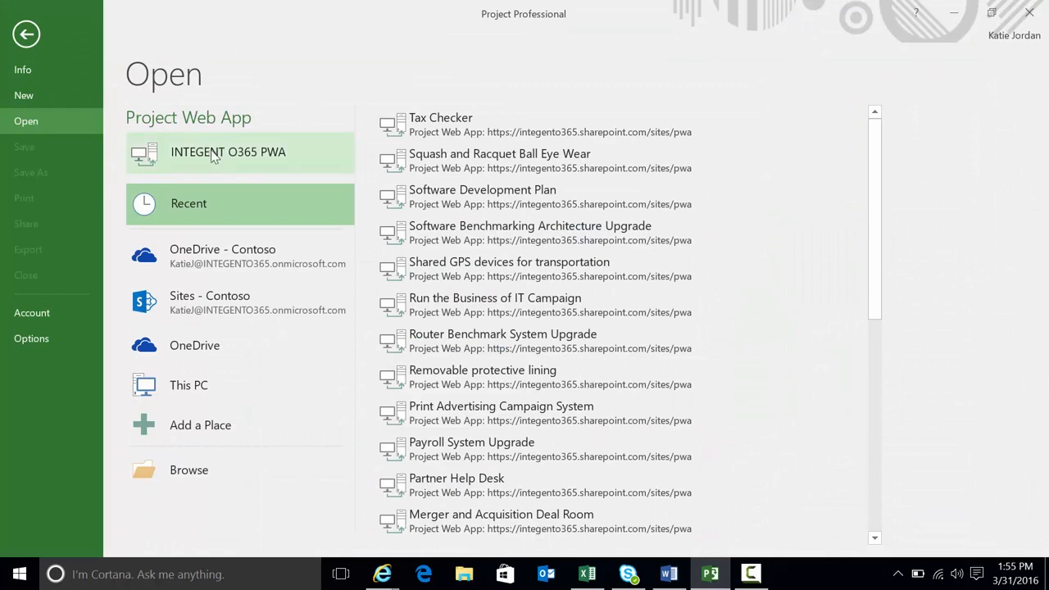
click(228, 151)
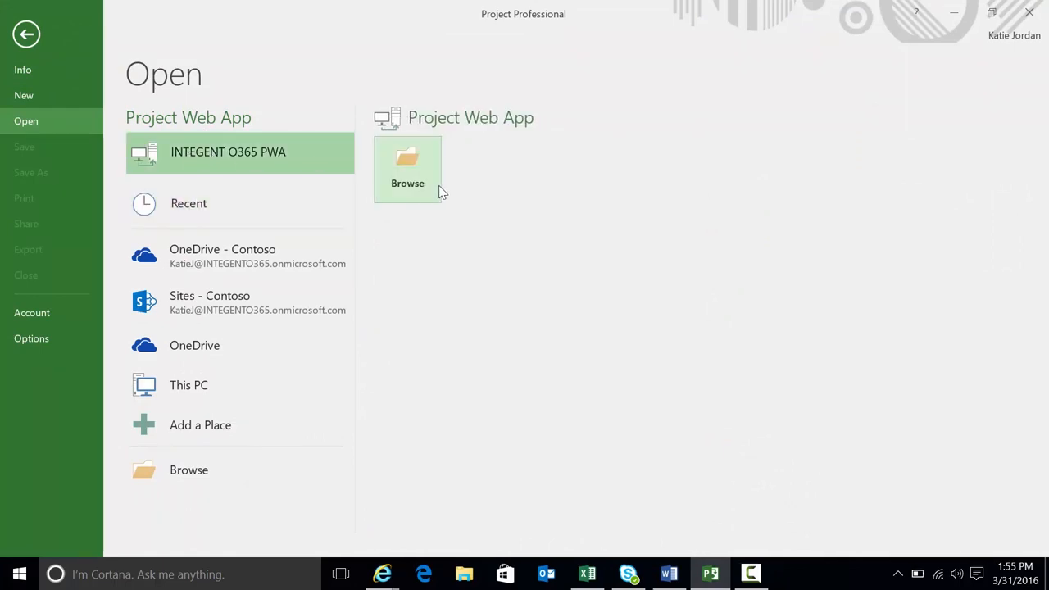
click(406, 167)
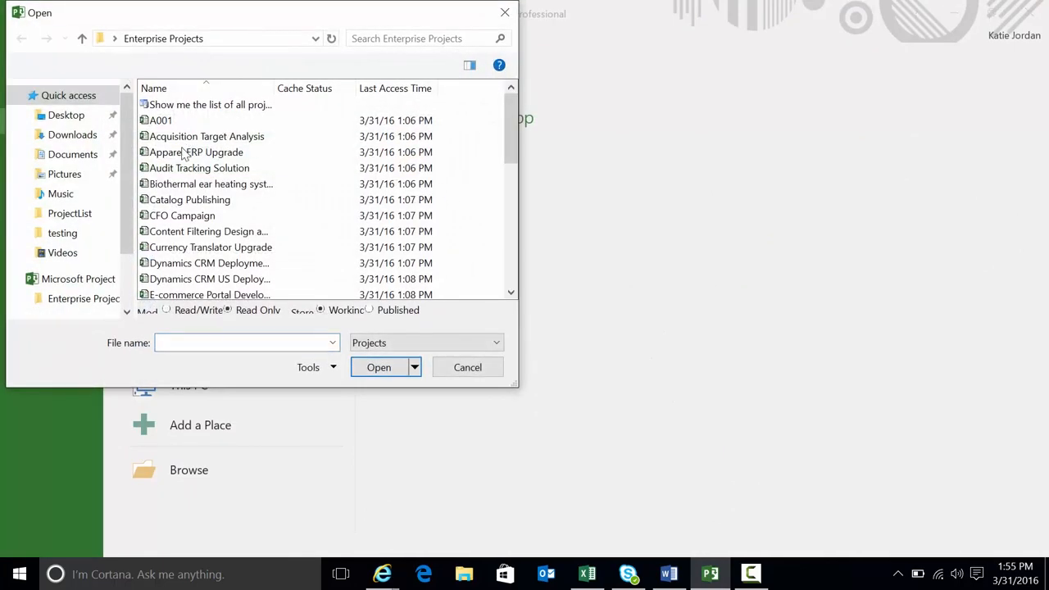
click(468, 367)
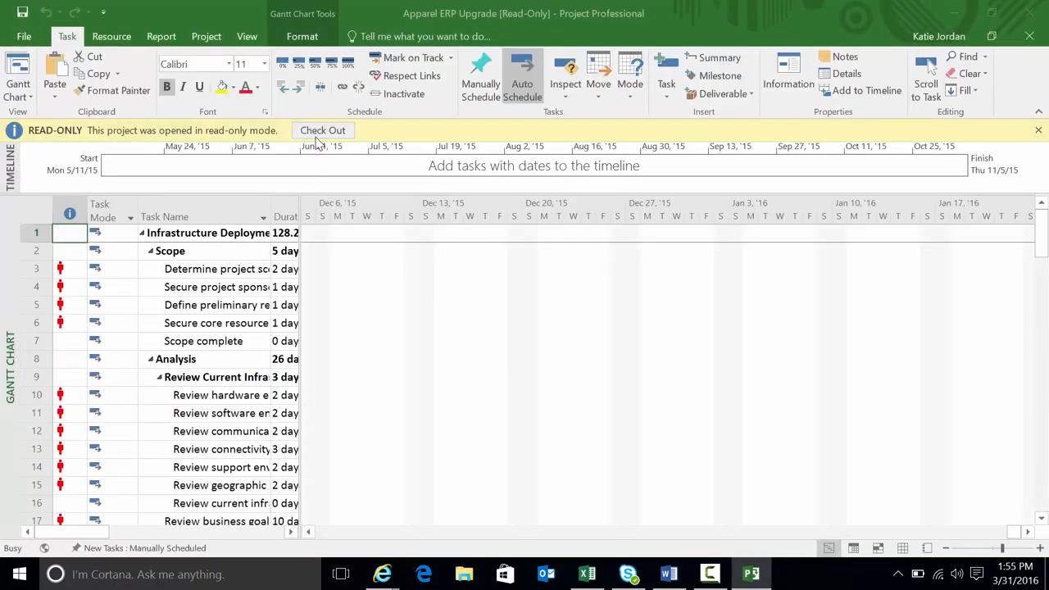
Check out Apparel ERP Upgrade, publish it, and check it back in on close.
click(322, 131)
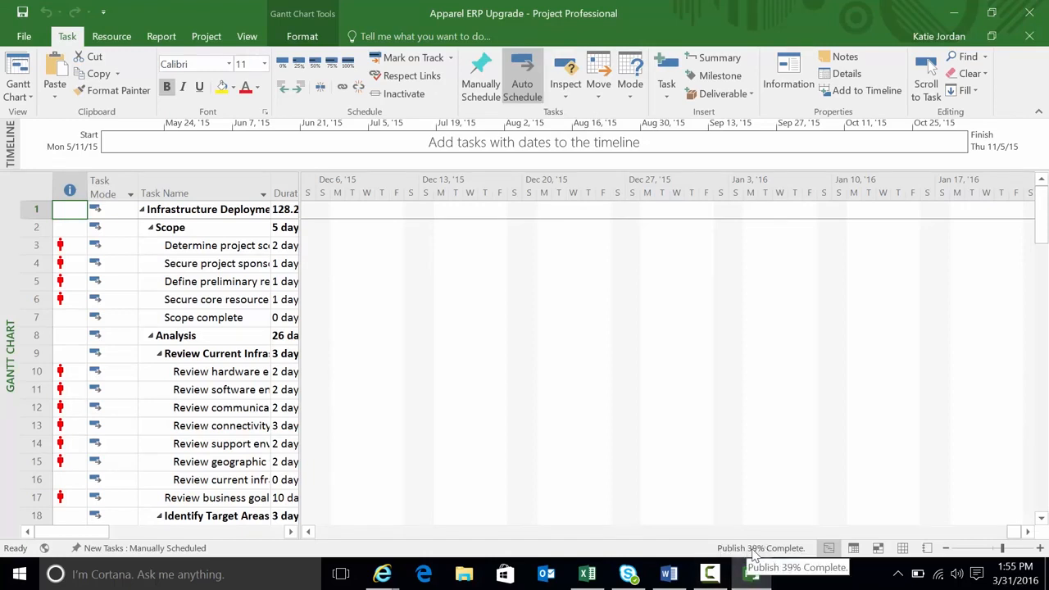
mouse_move(751, 569)
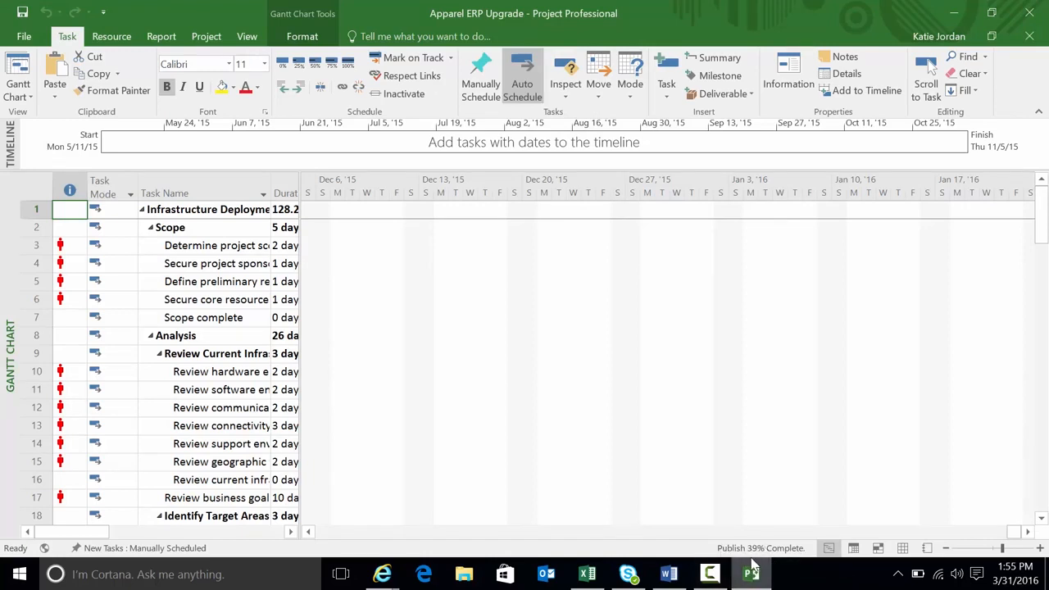
mouse_move(751, 572)
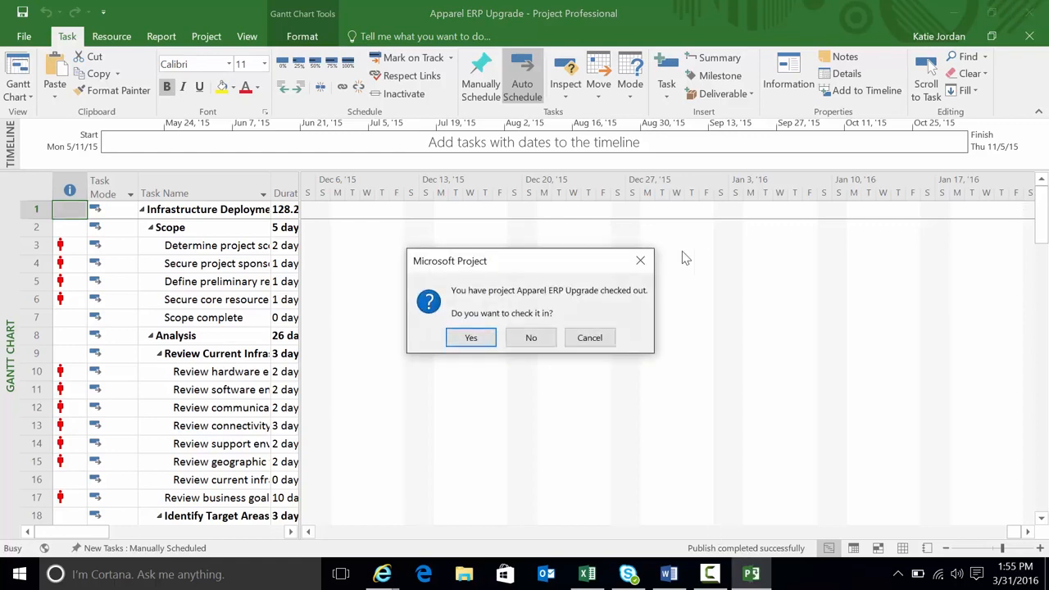
click(471, 338)
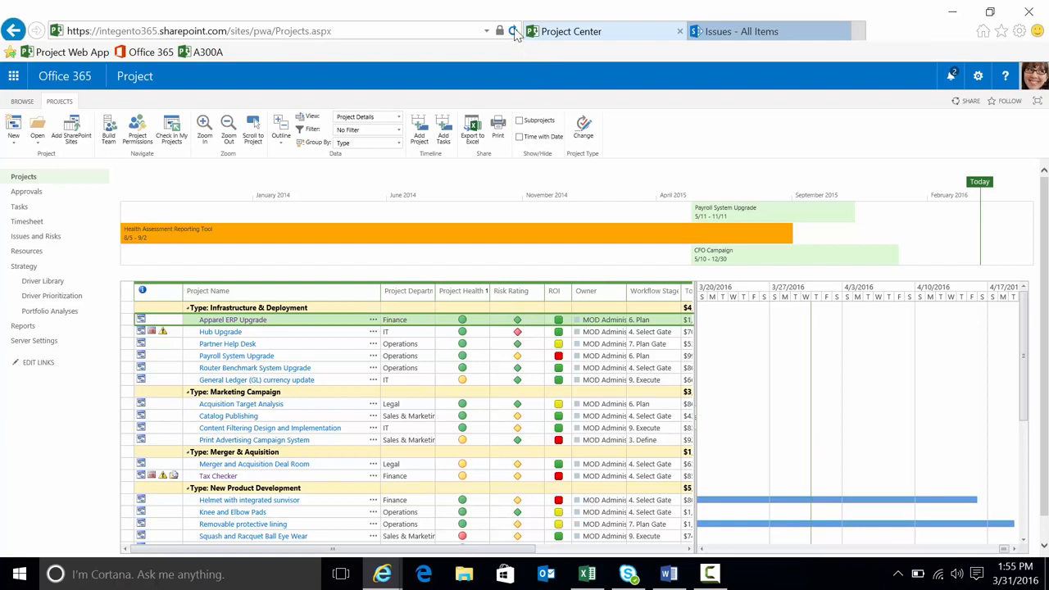
Reload Project Center and follow Apparel ERP Upgrade's issue indicator to its Issues list.
click(515, 31)
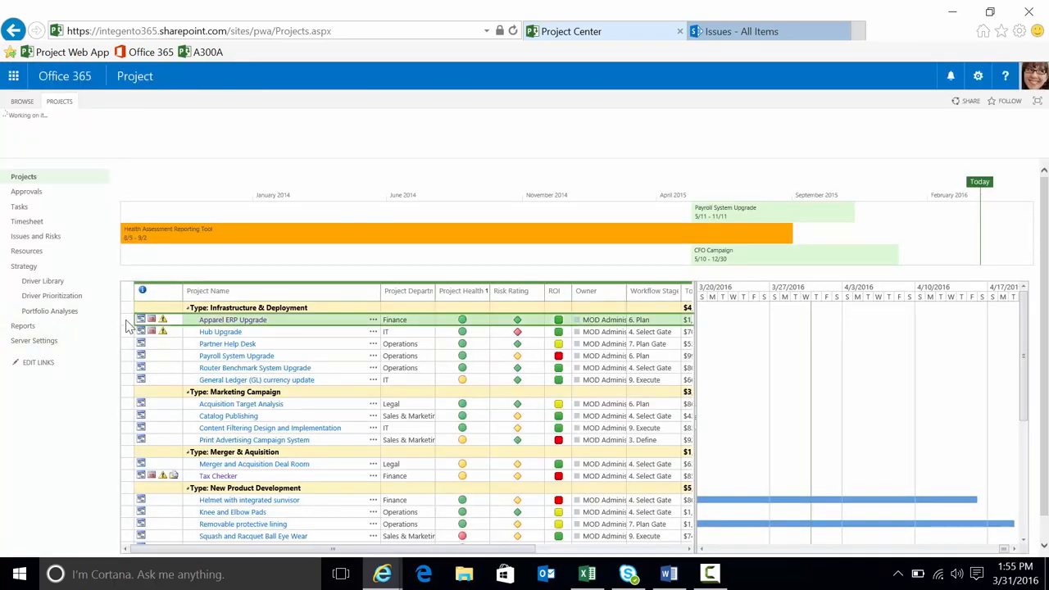
click(60, 101)
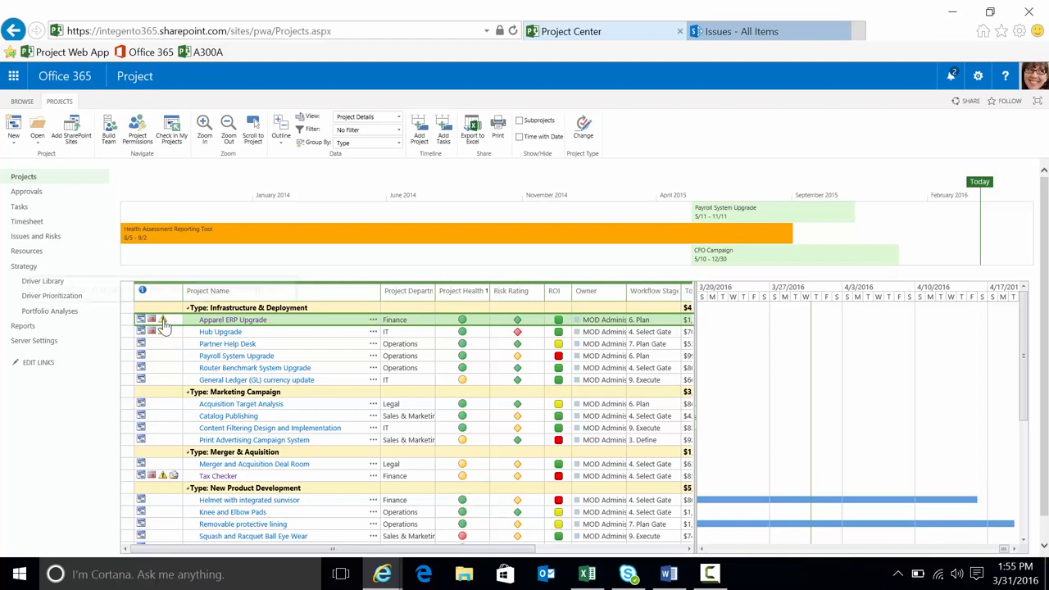
mouse_move(151, 320)
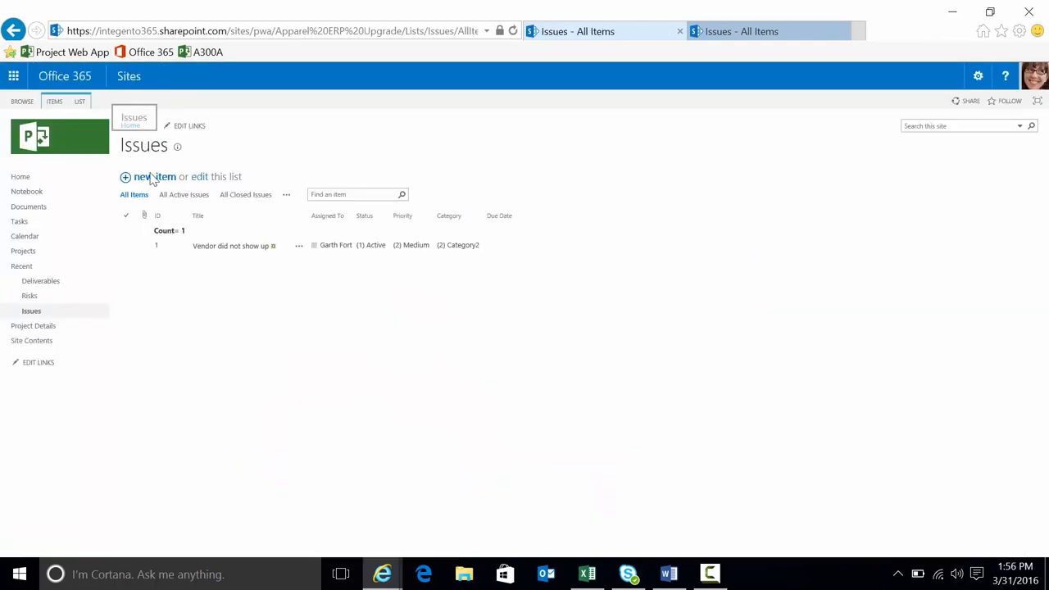
mouse_move(229, 246)
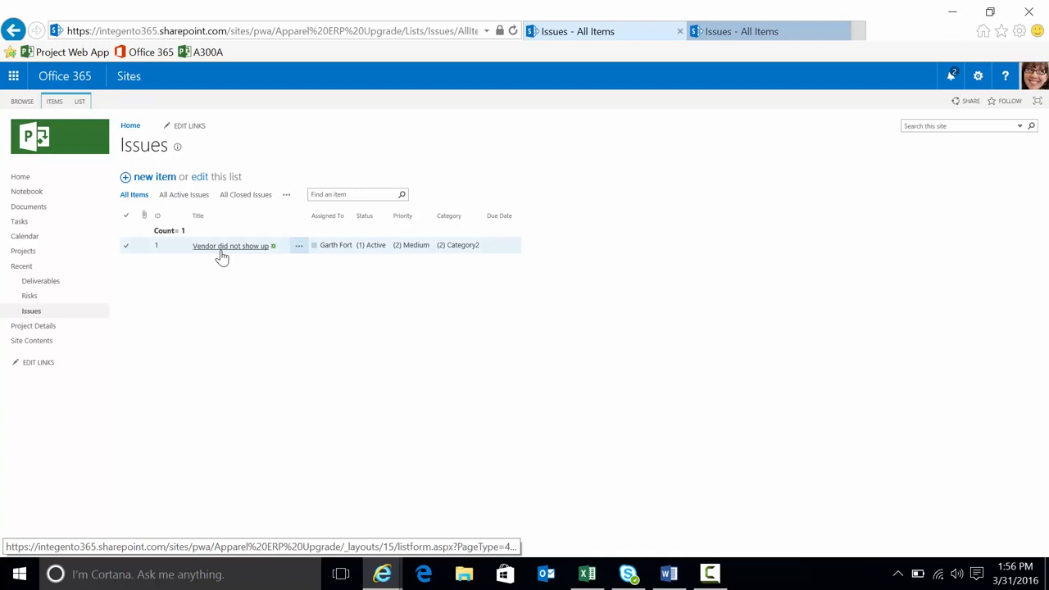